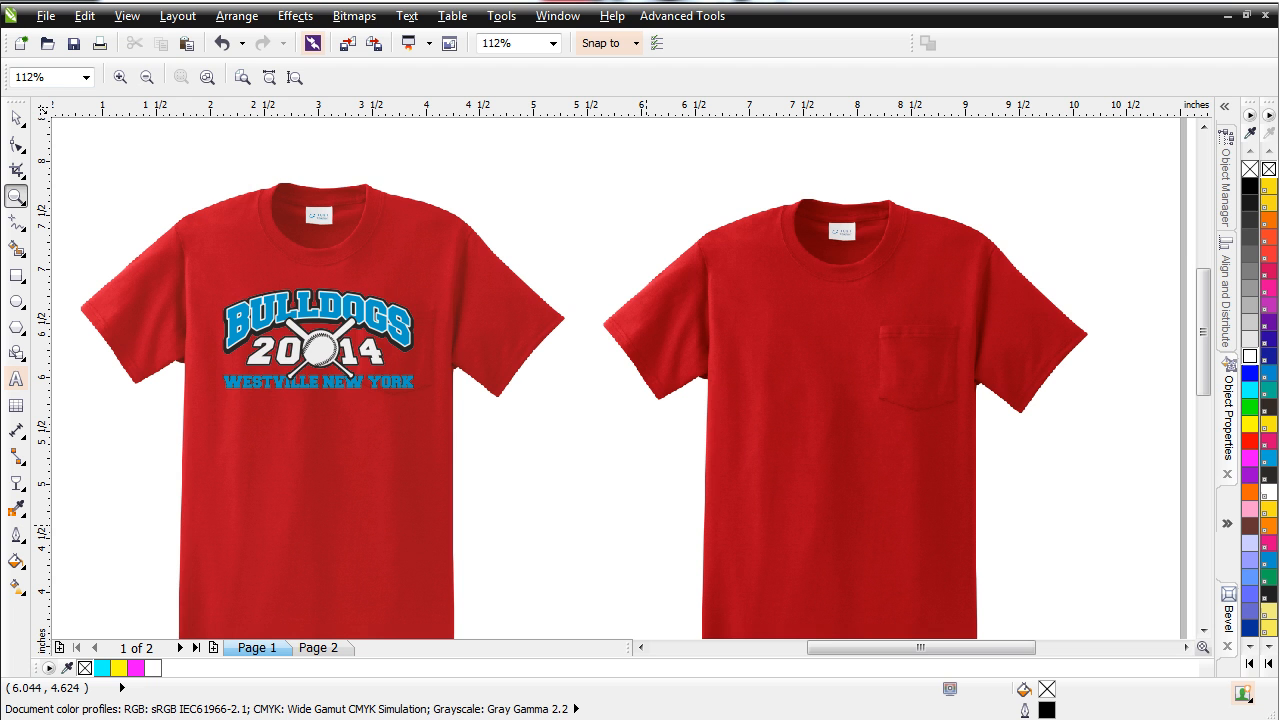
mouse_move(685, 258)
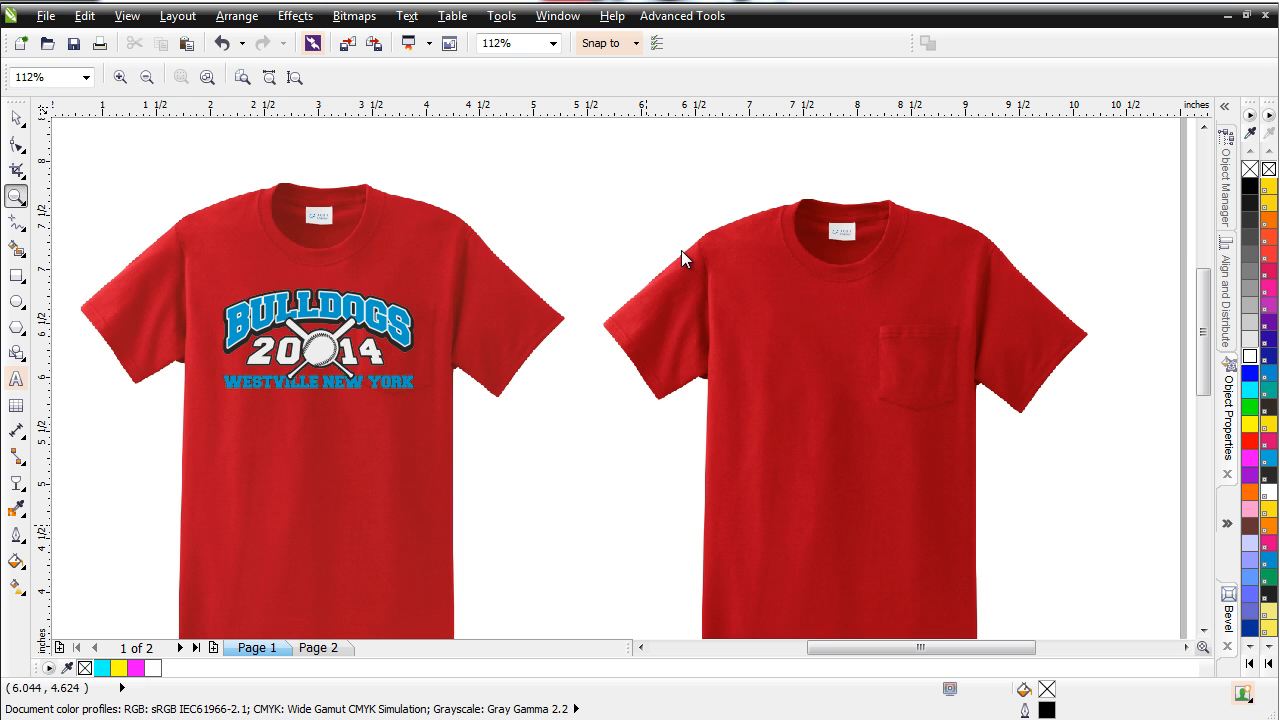
Apply the Simulate Color Management Off preset in Default Color Management Settings.
click(501, 15)
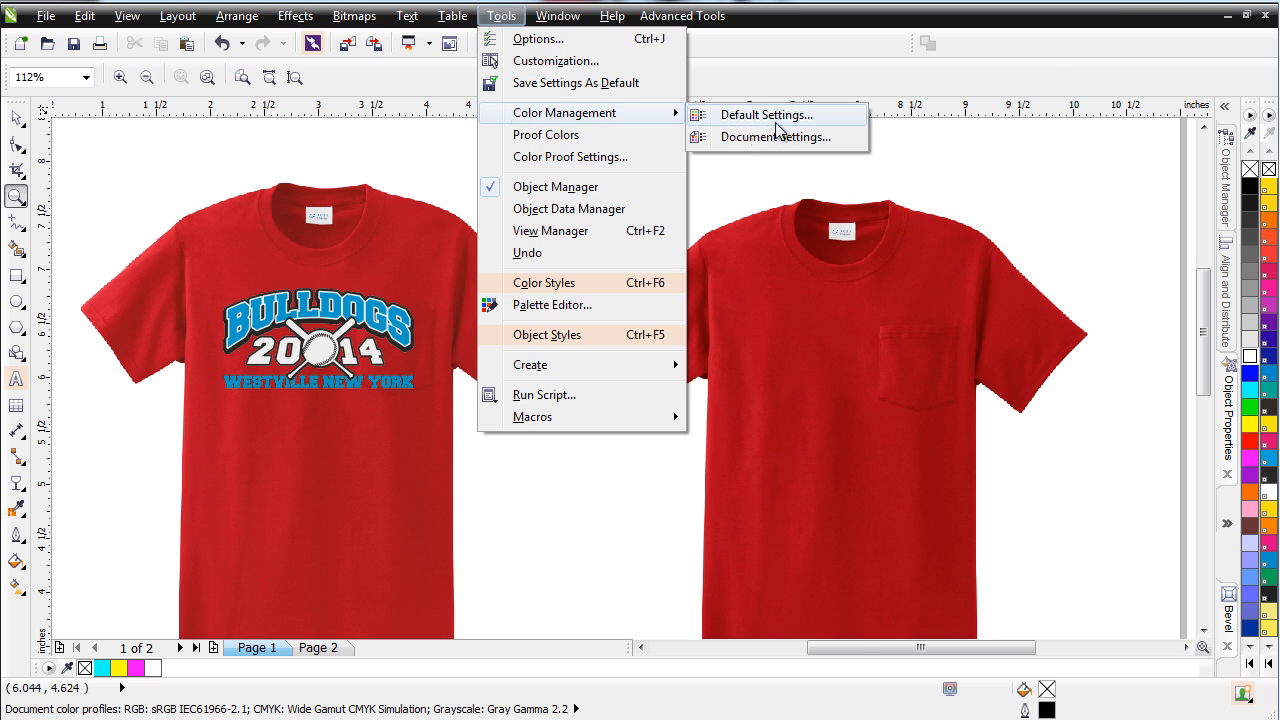
click(765, 114)
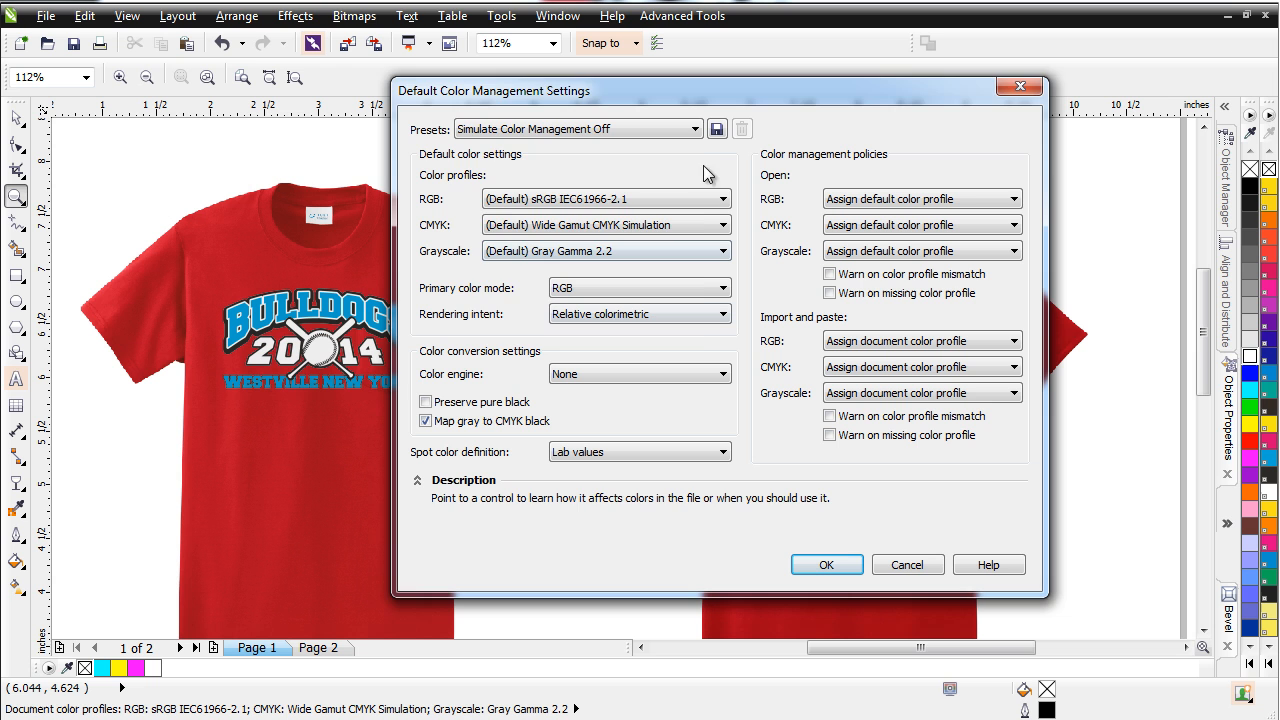
click(694, 128)
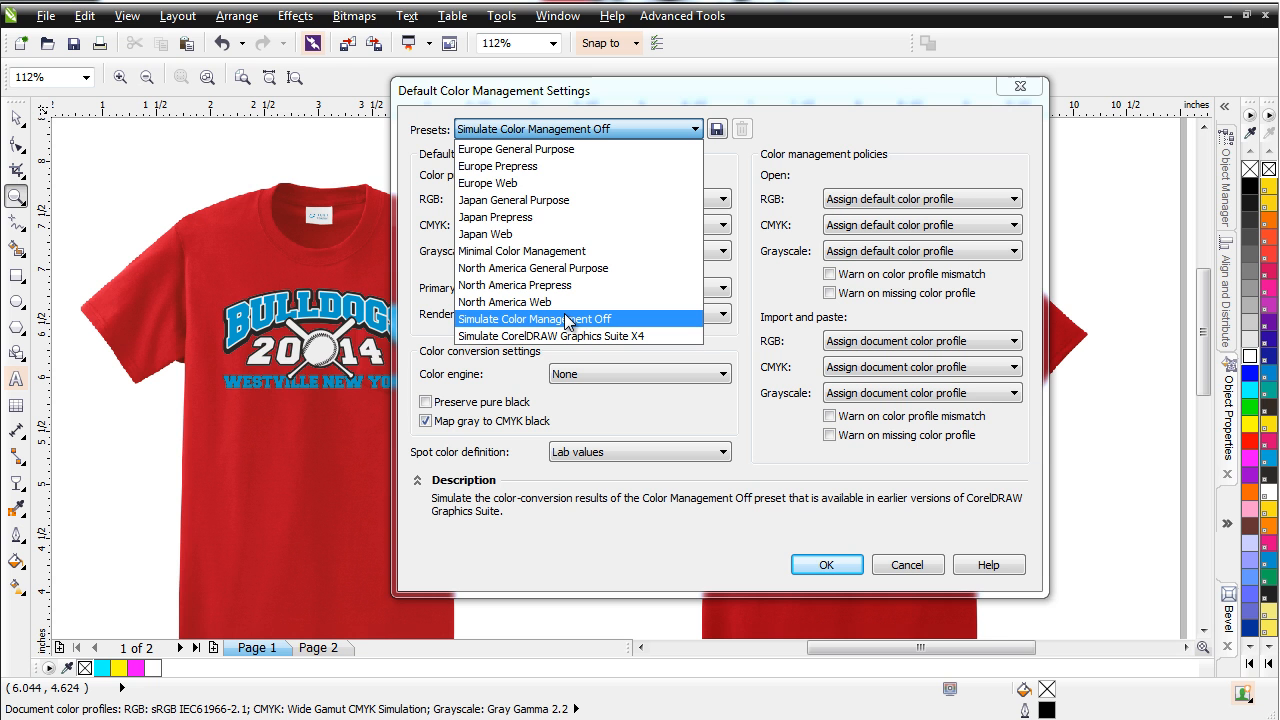
click(826, 564)
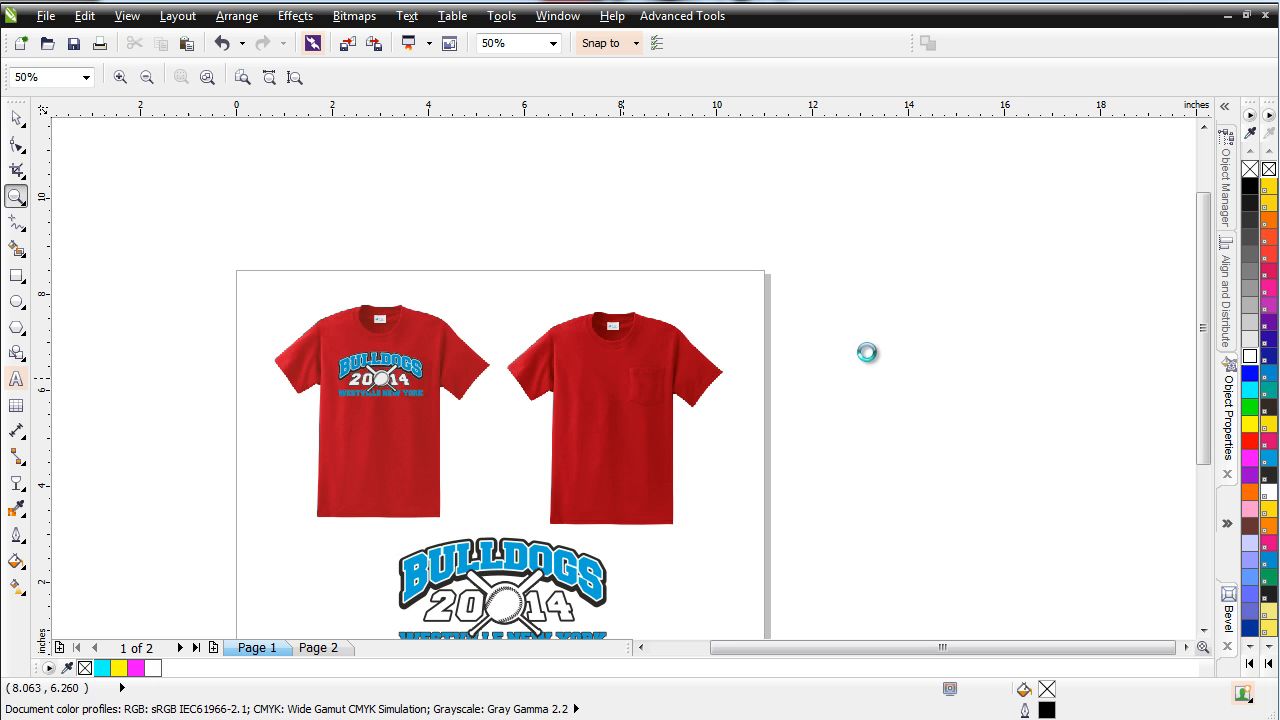
Drag a copy of the pocket t-shirt right of the page and begin converting it to CMYK.
click(614, 417)
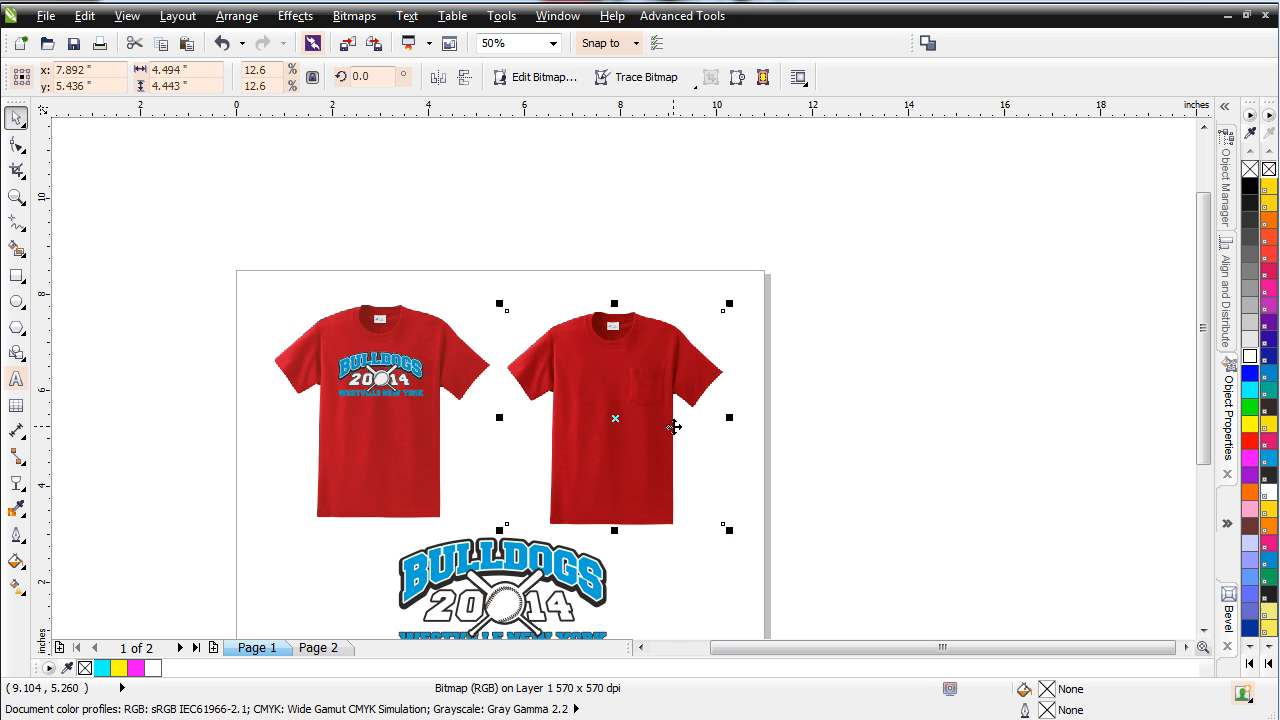
mouse_move(603, 374)
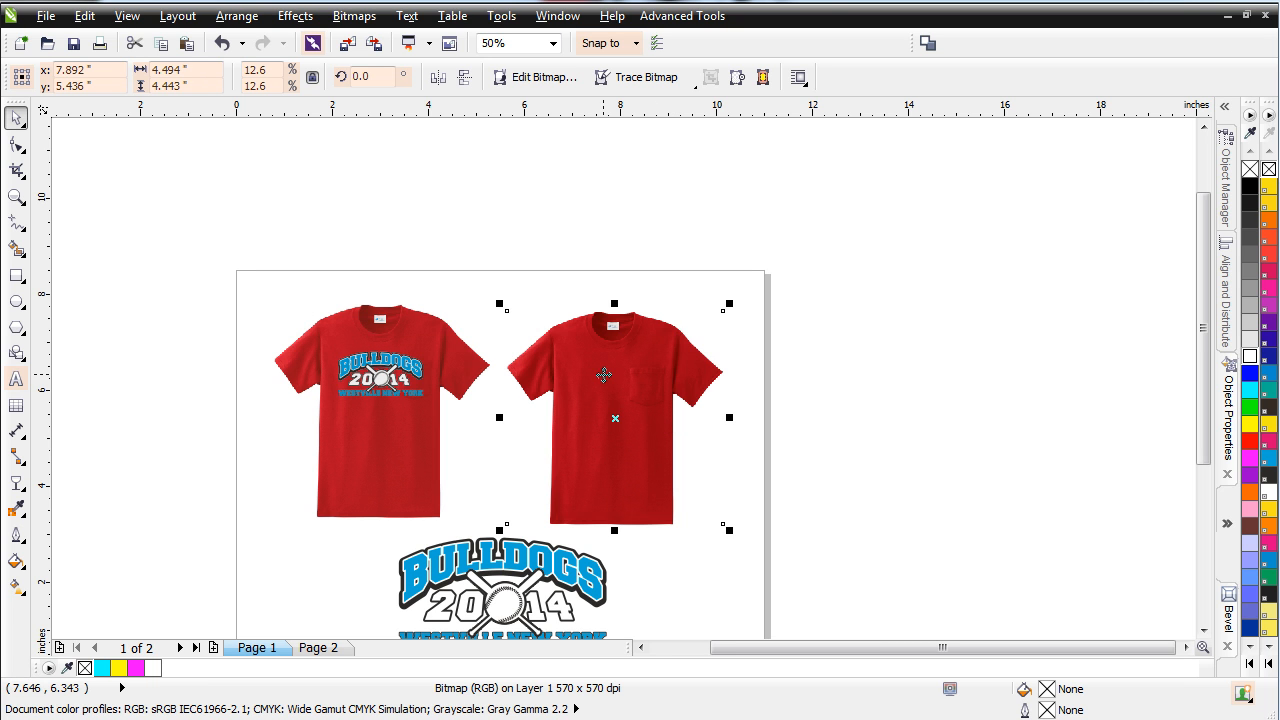
drag(614, 418, 902, 418)
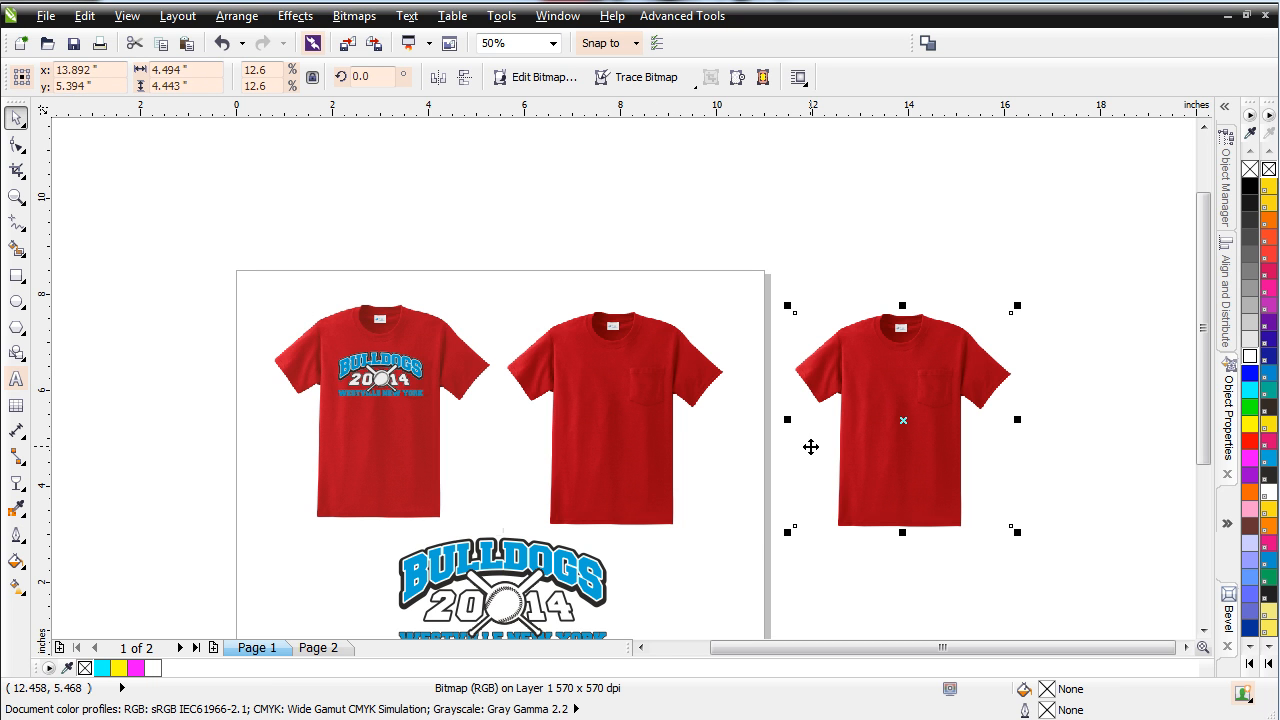
mouse_move(490, 697)
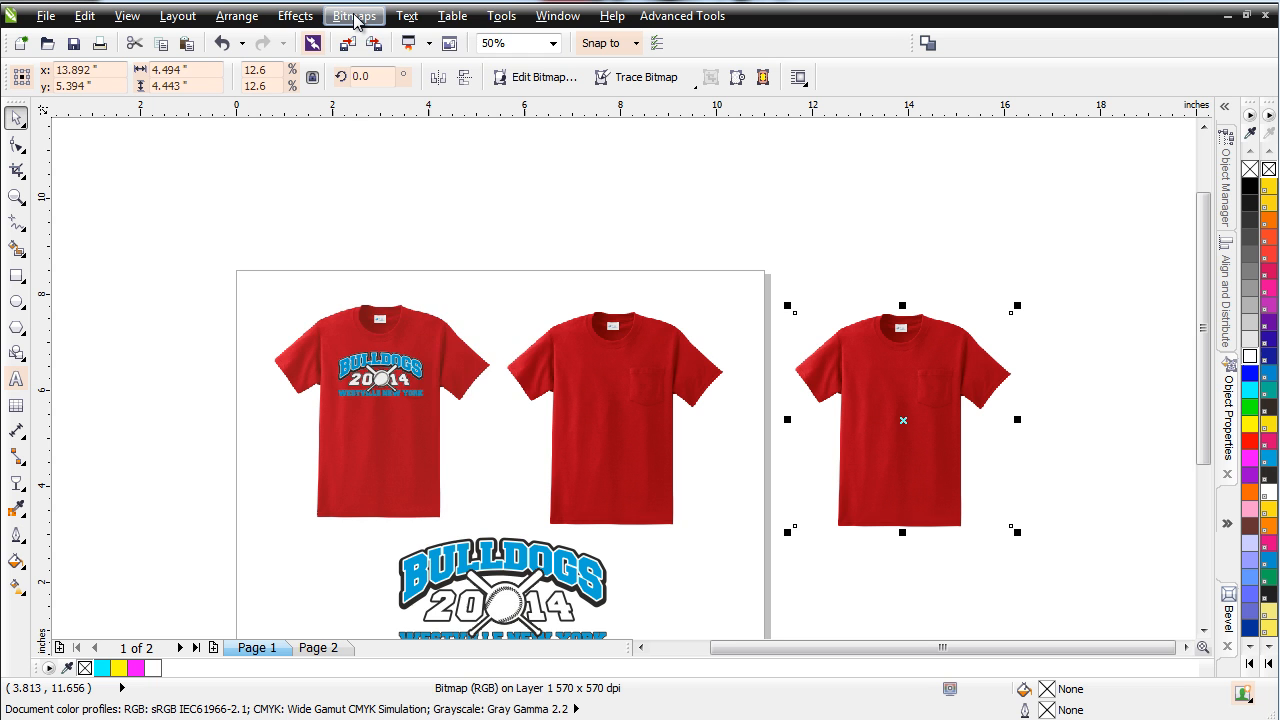
click(354, 15)
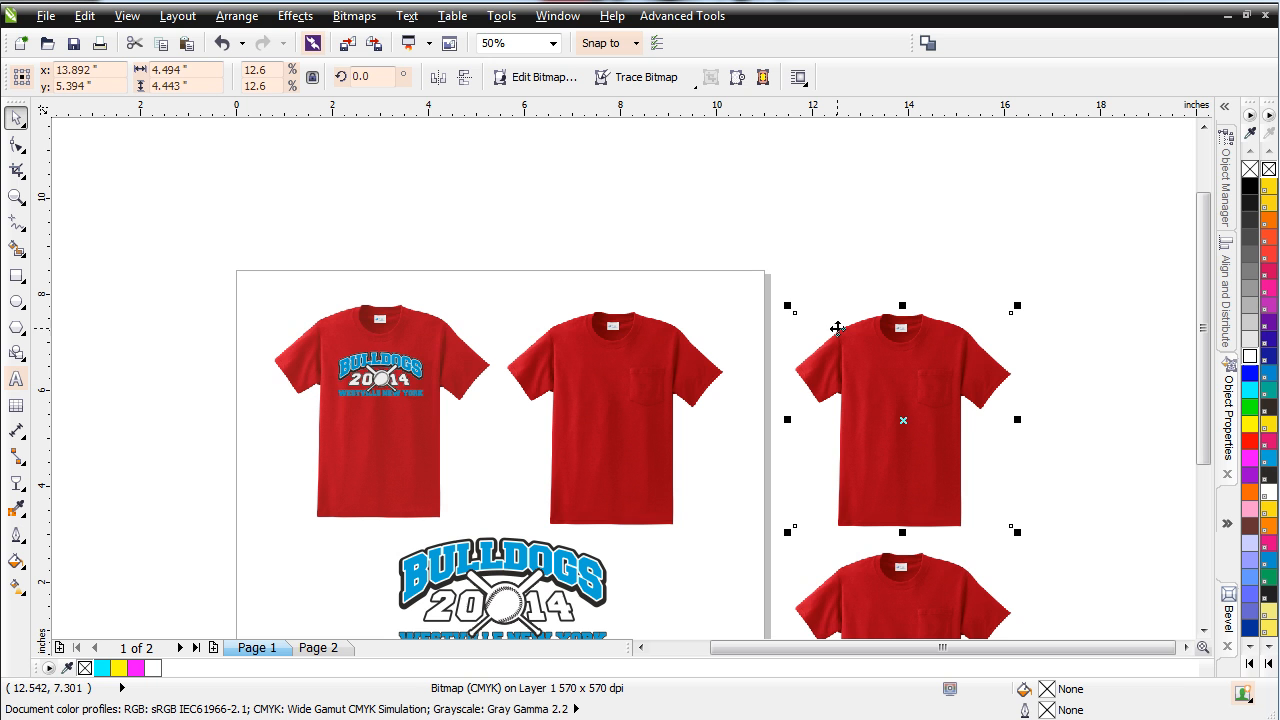
mouse_move(294, 15)
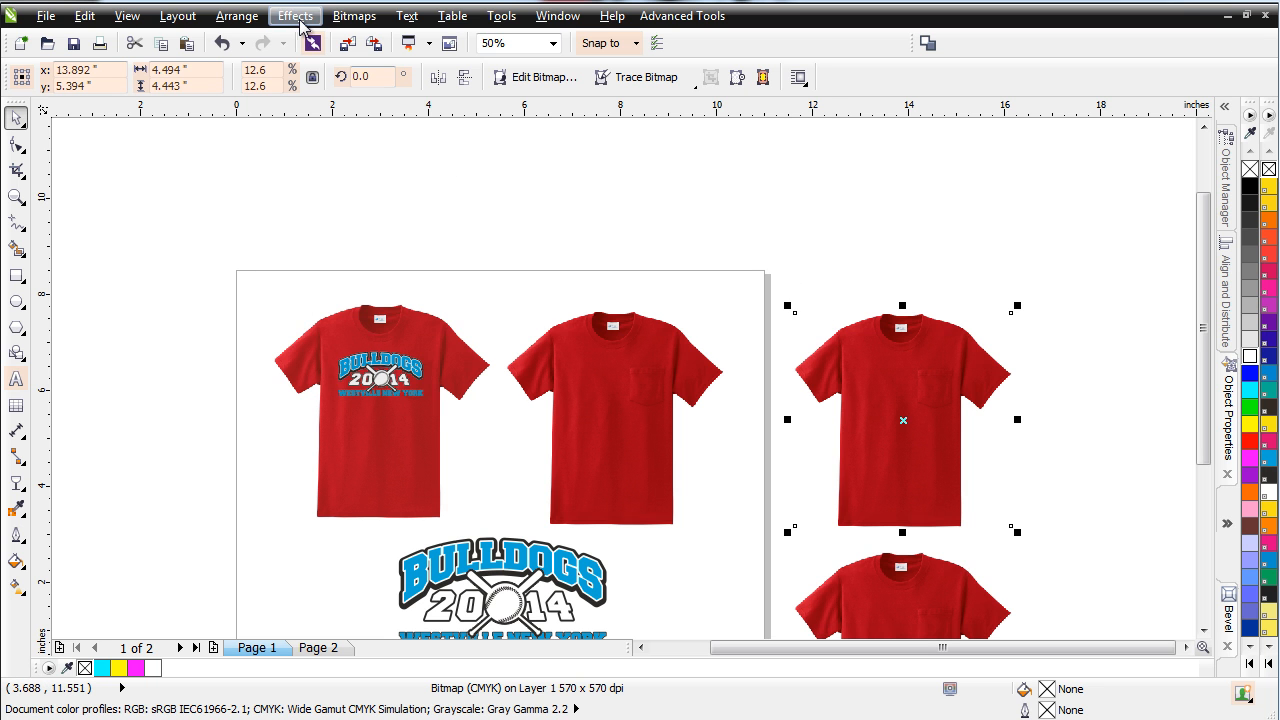
Flatten the Black channel tone curve to 0 on the upper shirt copy, turning it pale pink.
click(295, 15)
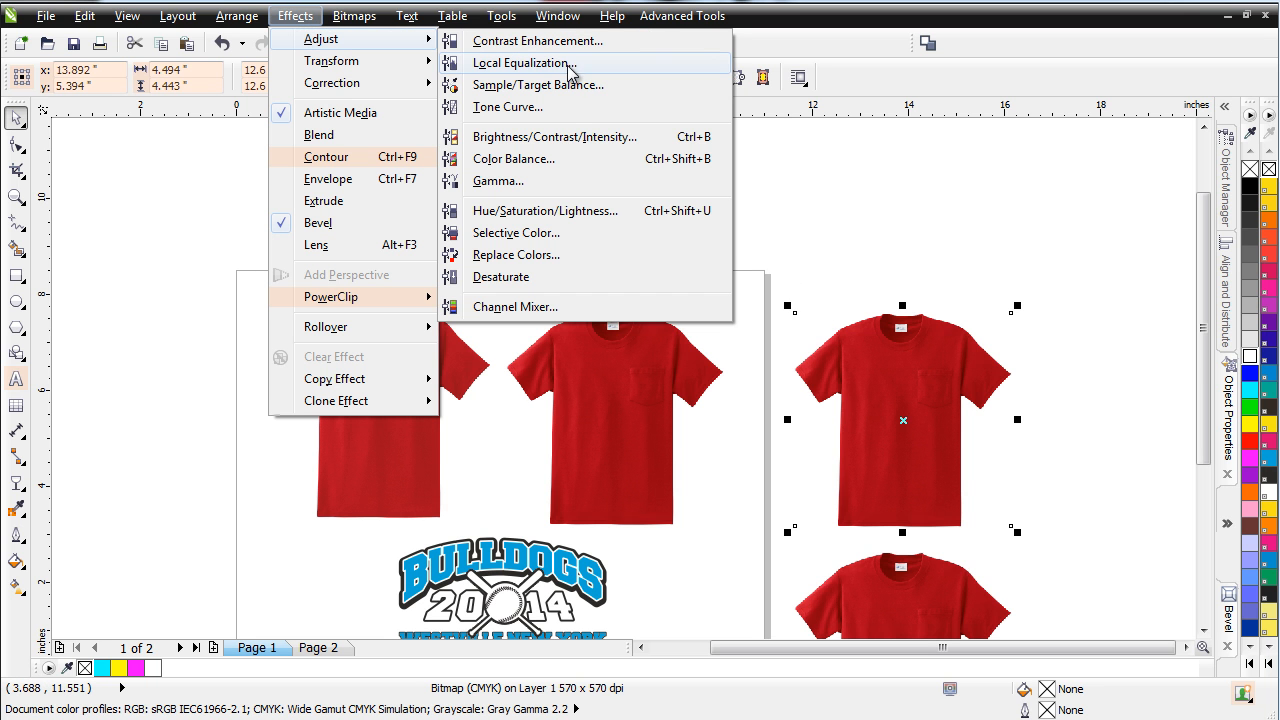
click(507, 107)
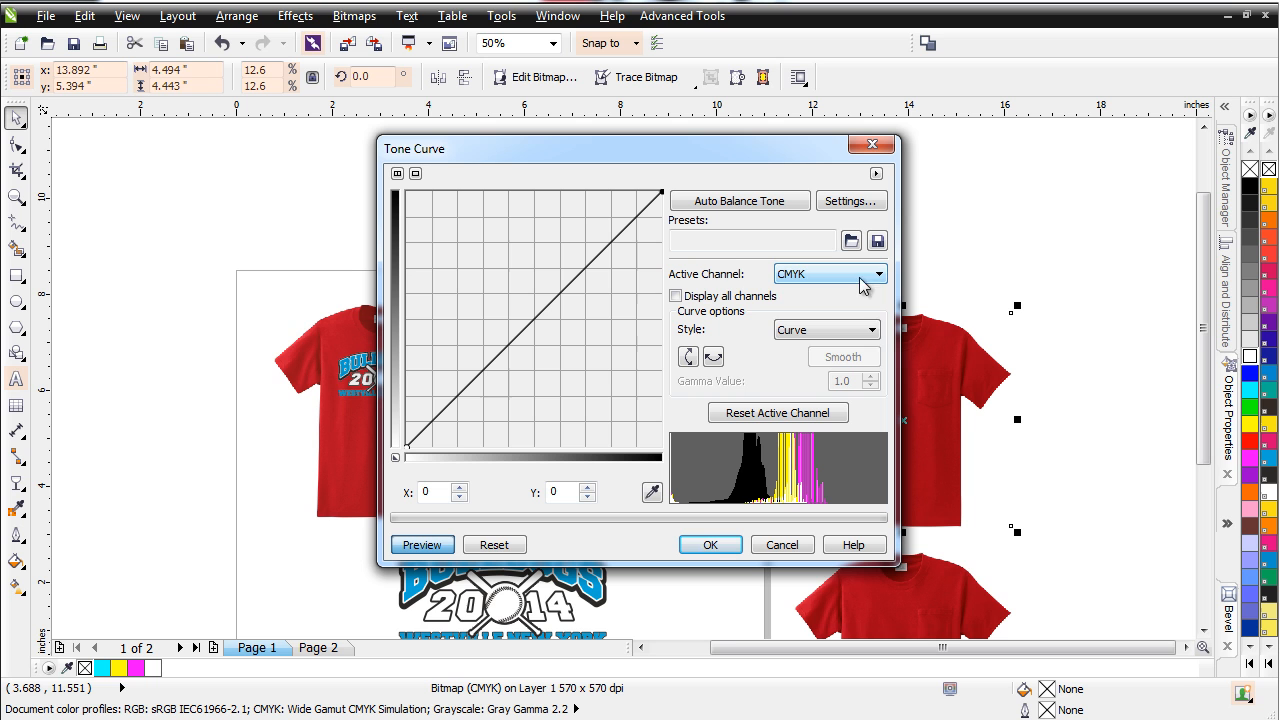
click(876, 273)
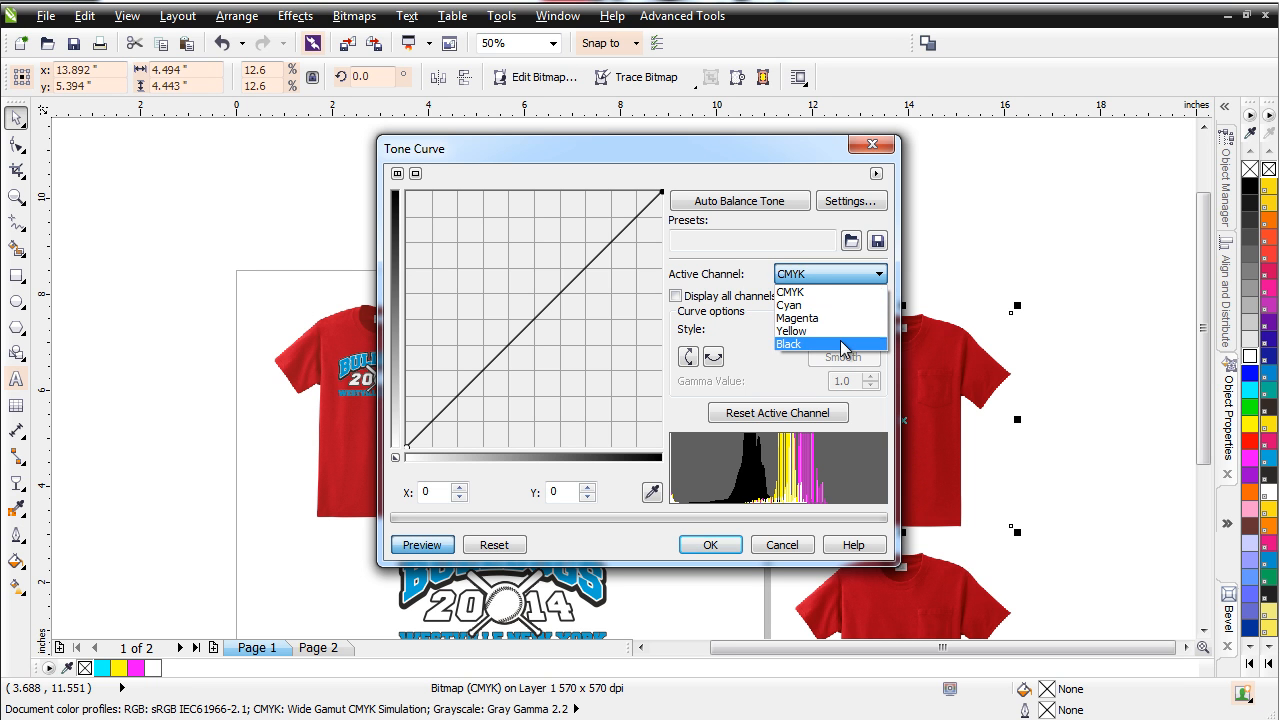
click(788, 344)
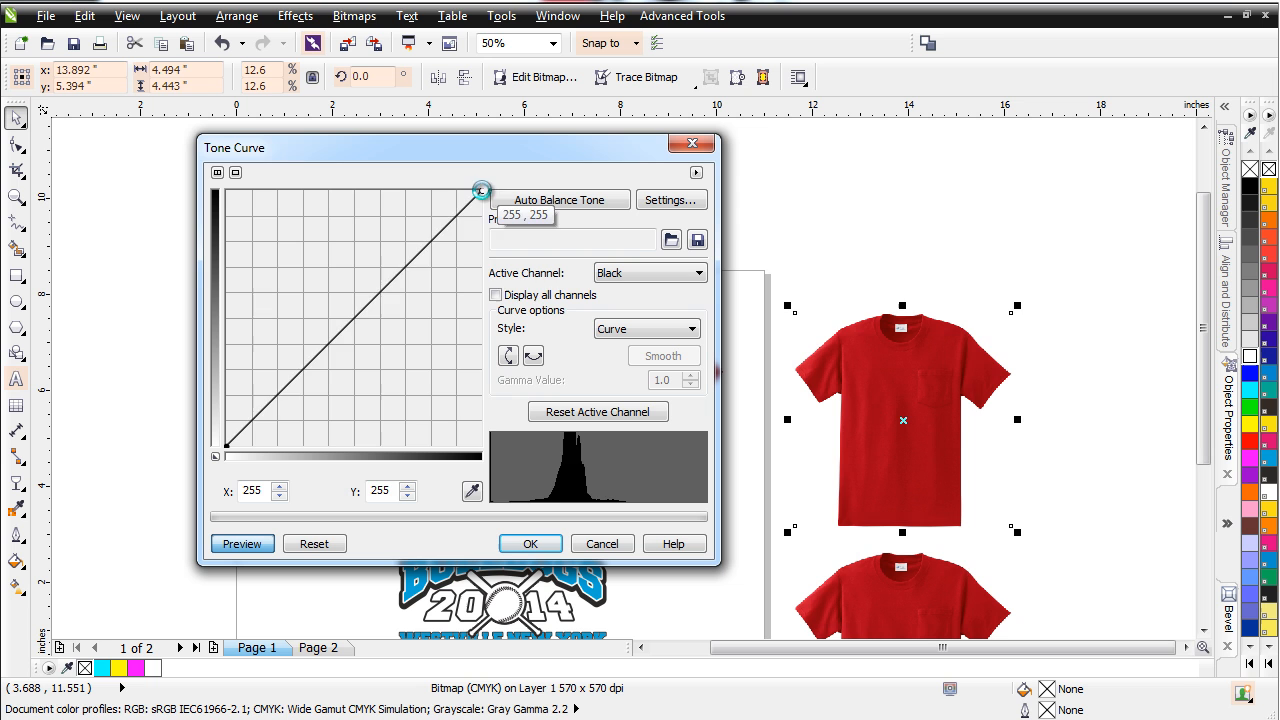
drag(481, 190, 481, 445)
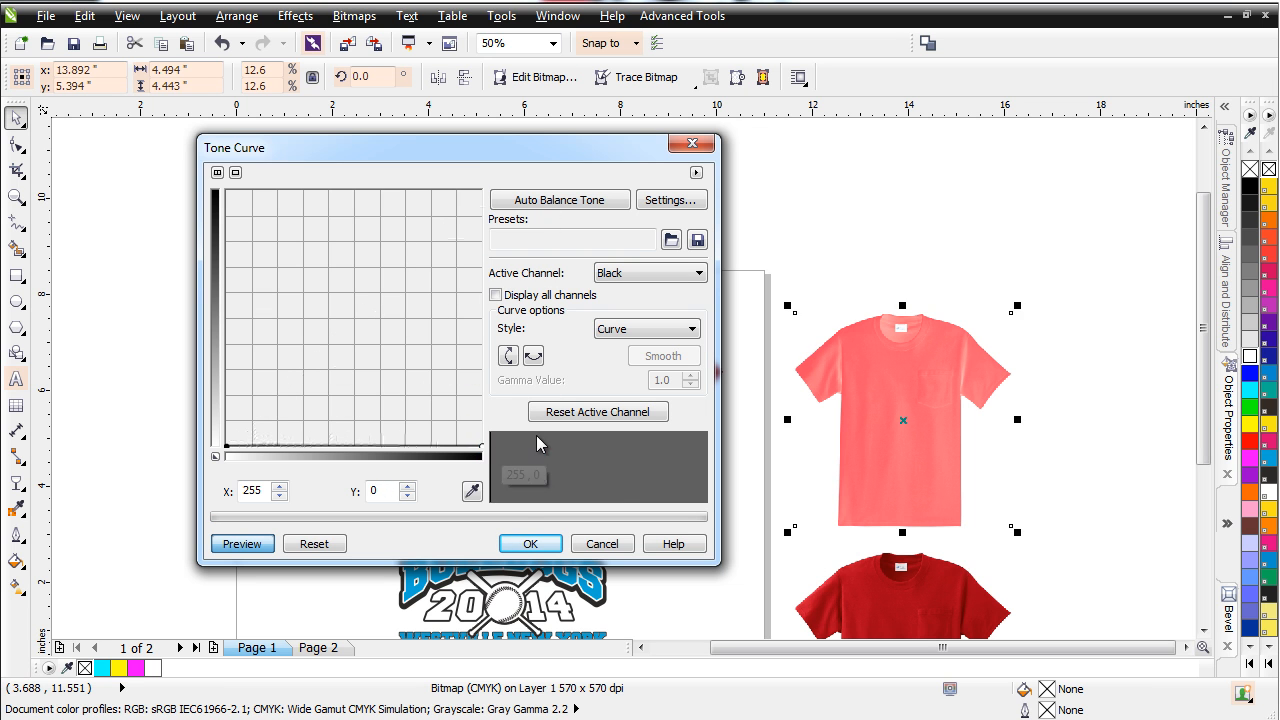
click(602, 543)
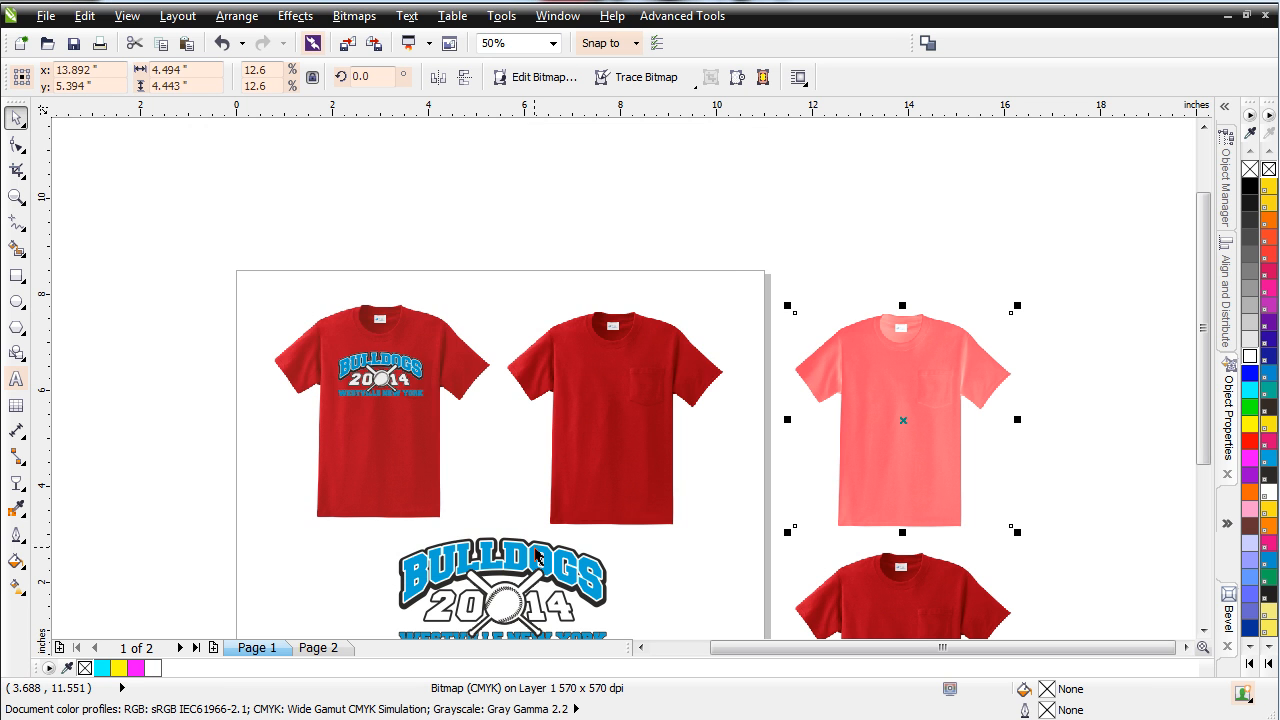
mouse_move(885, 345)
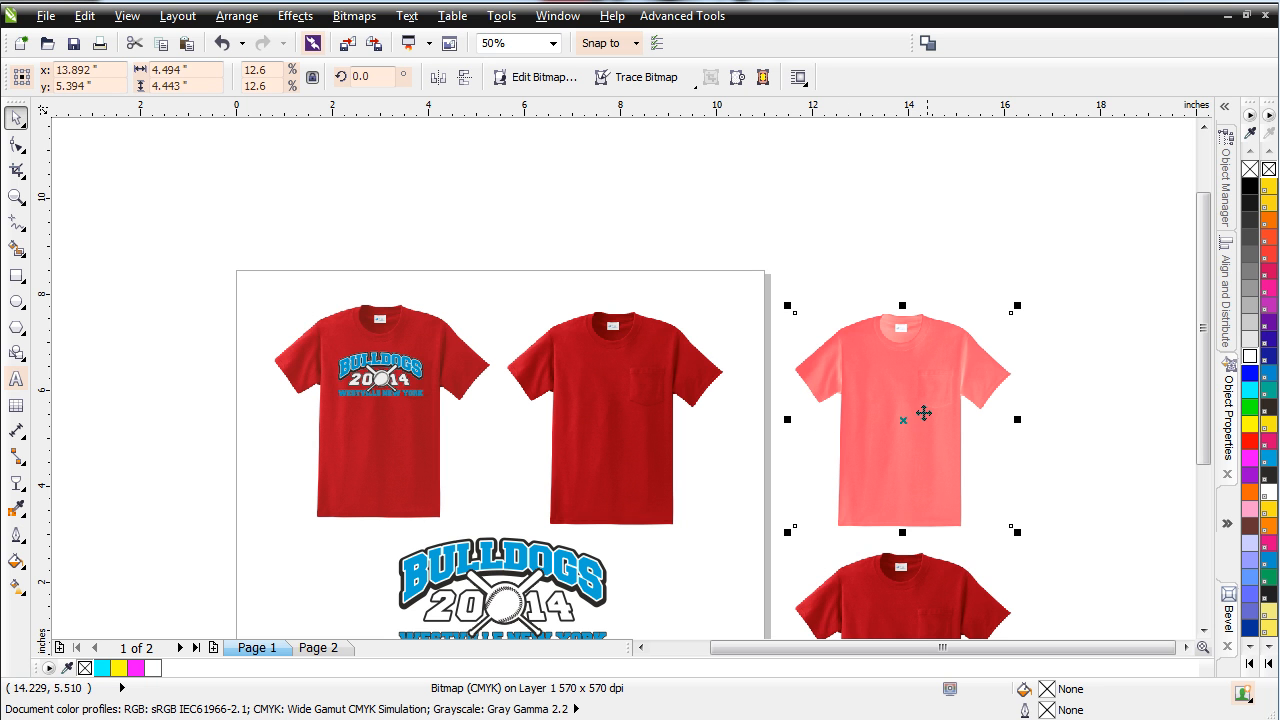
scroll(down, 3)
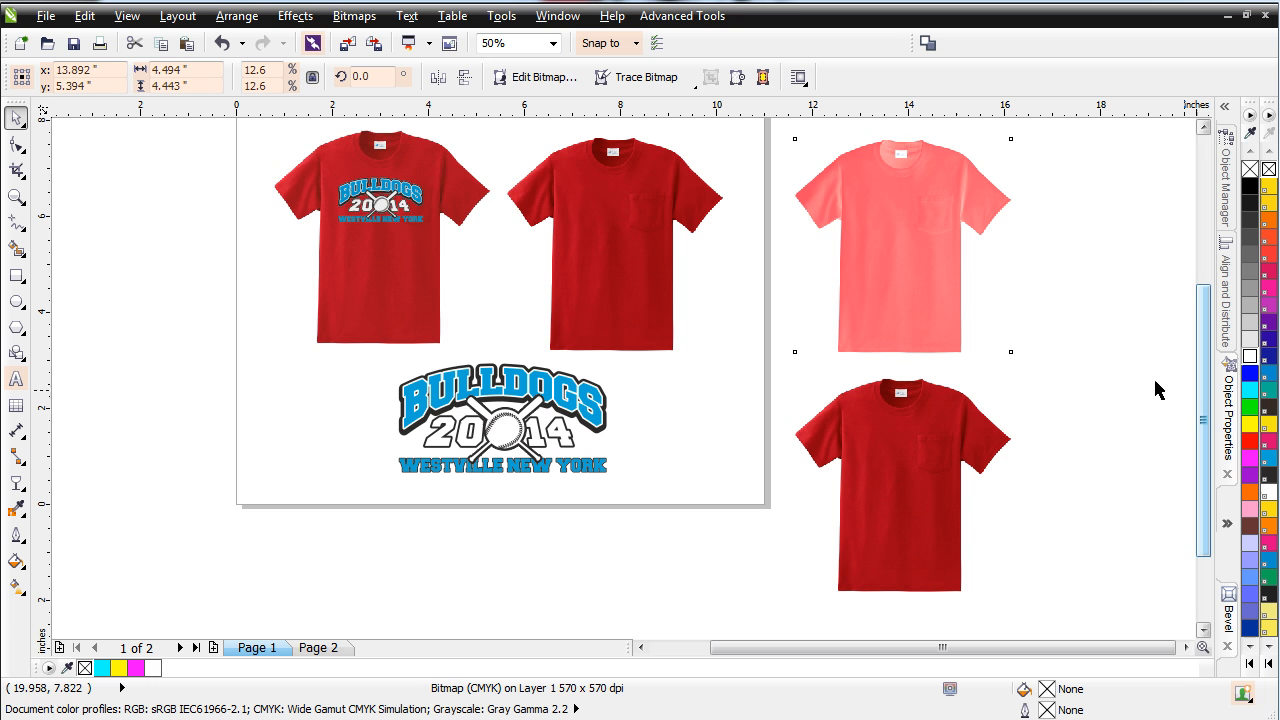
Remove all cyan from the lower shirt copy with a Tone Curve.
click(900, 483)
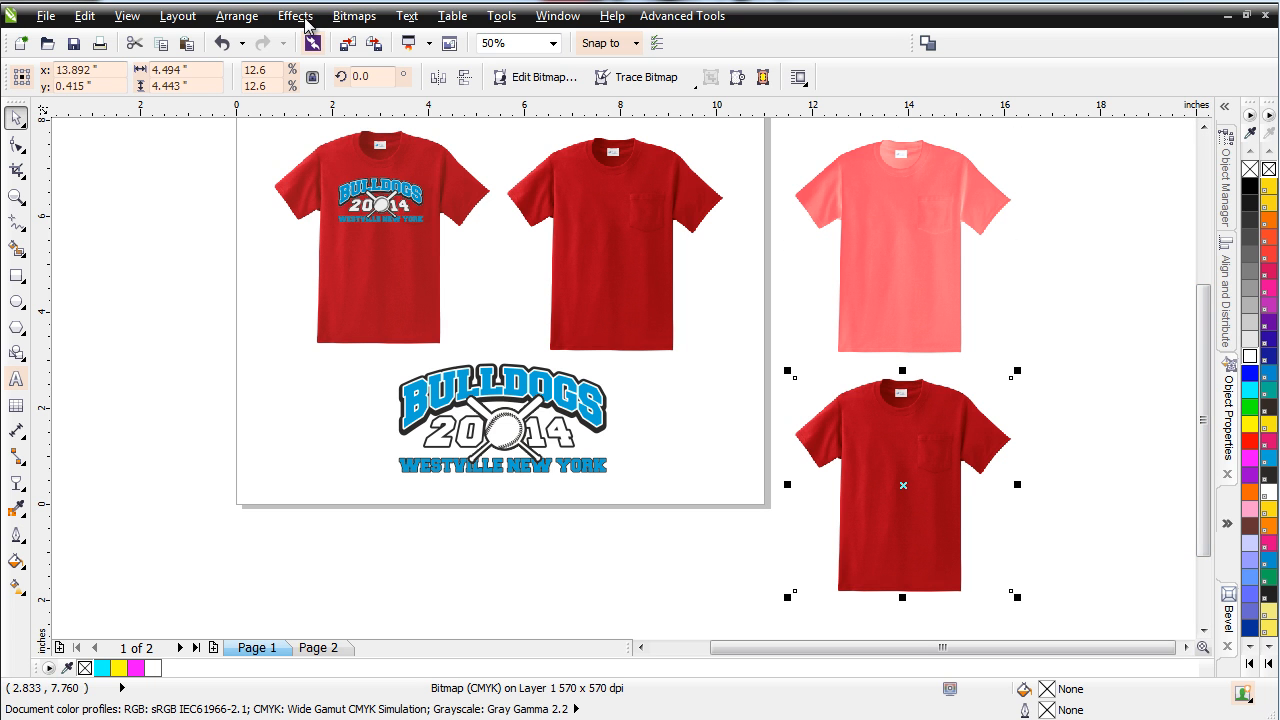
click(294, 15)
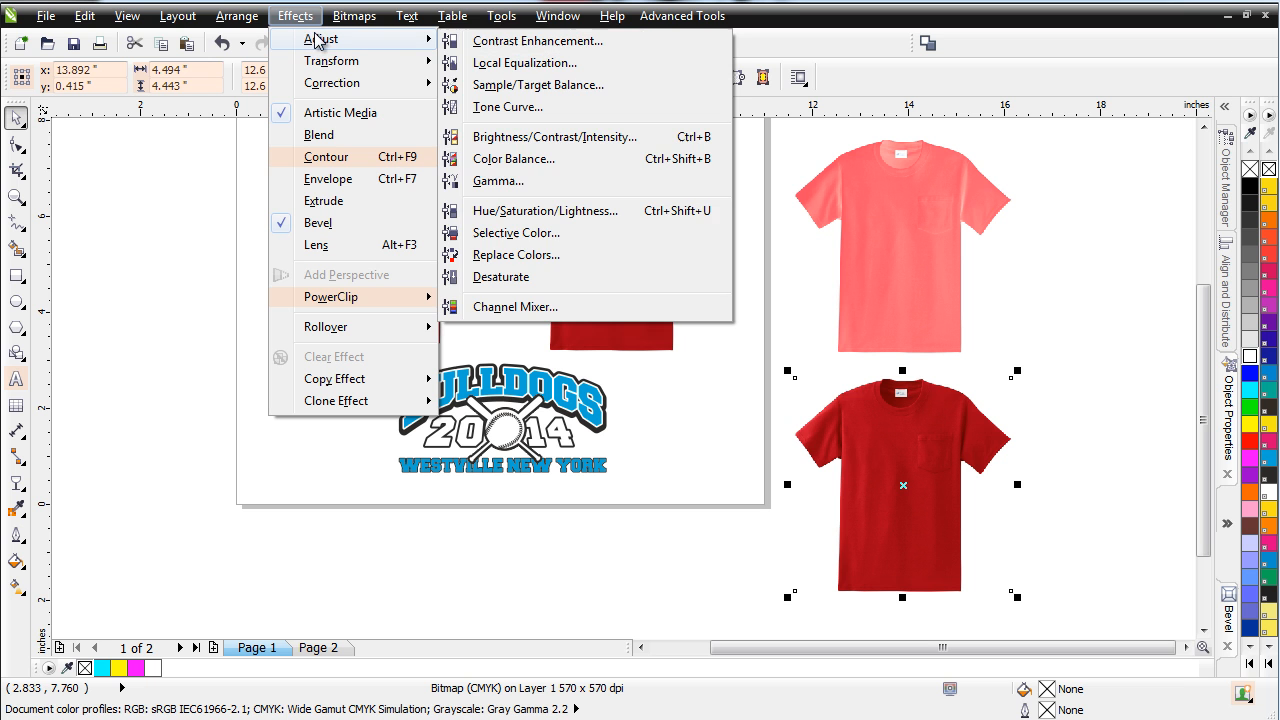
mouse_move(538, 41)
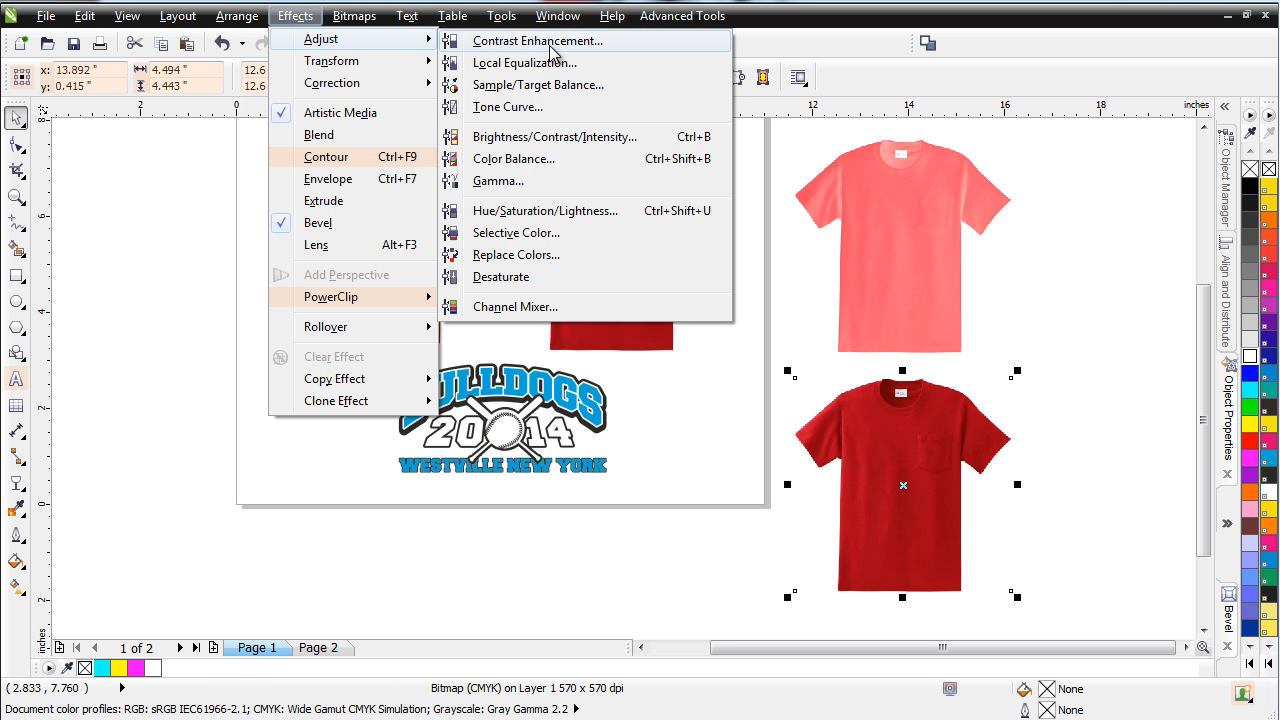
click(506, 107)
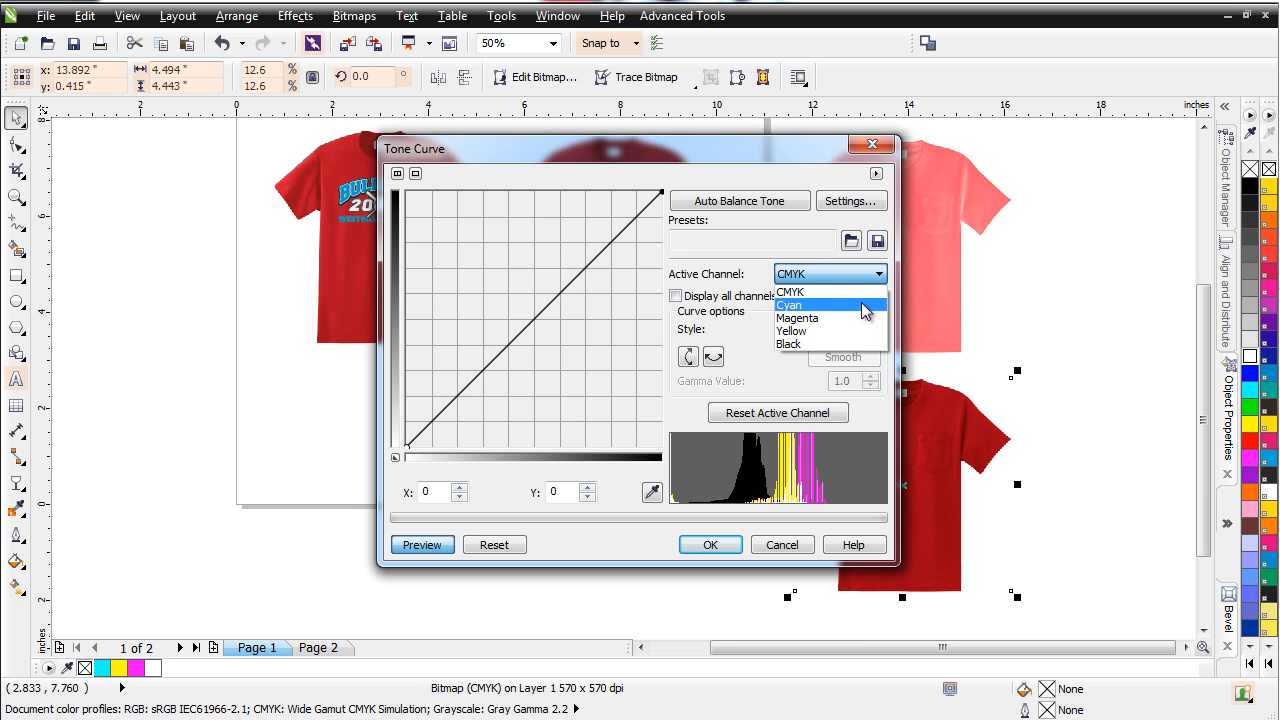
click(791, 305)
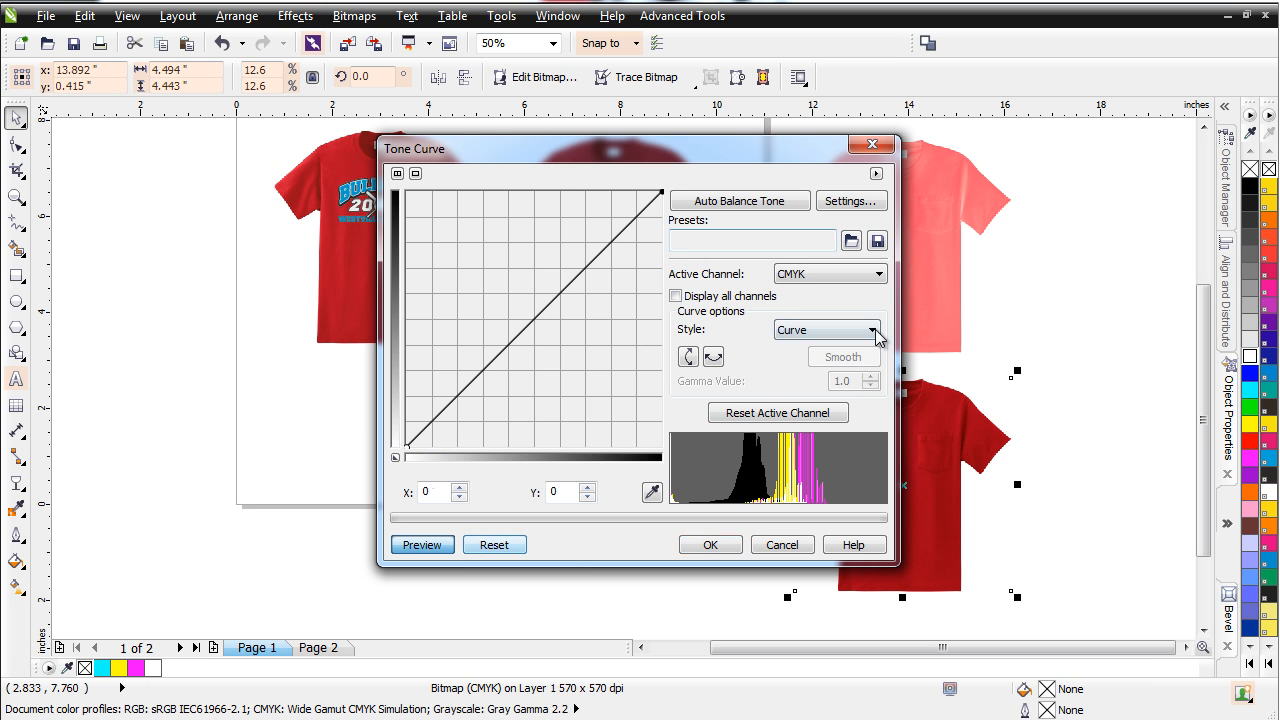
click(825, 330)
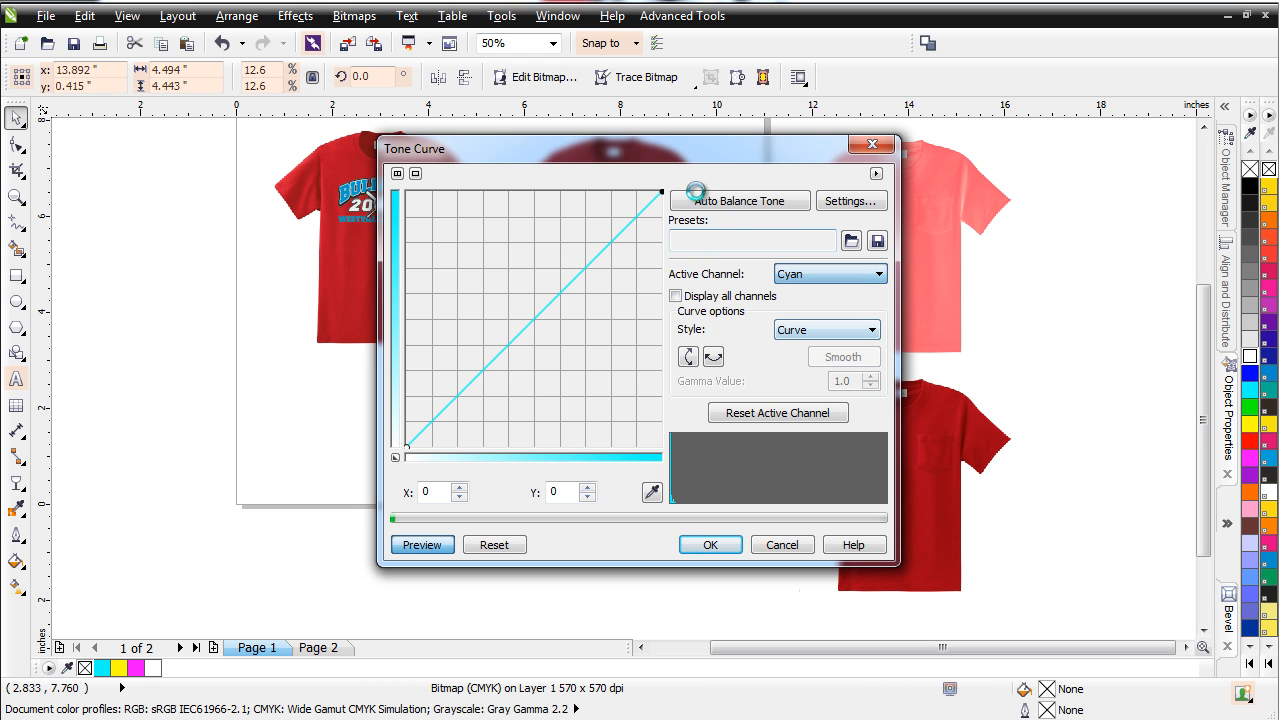
drag(662, 192, 662, 258)
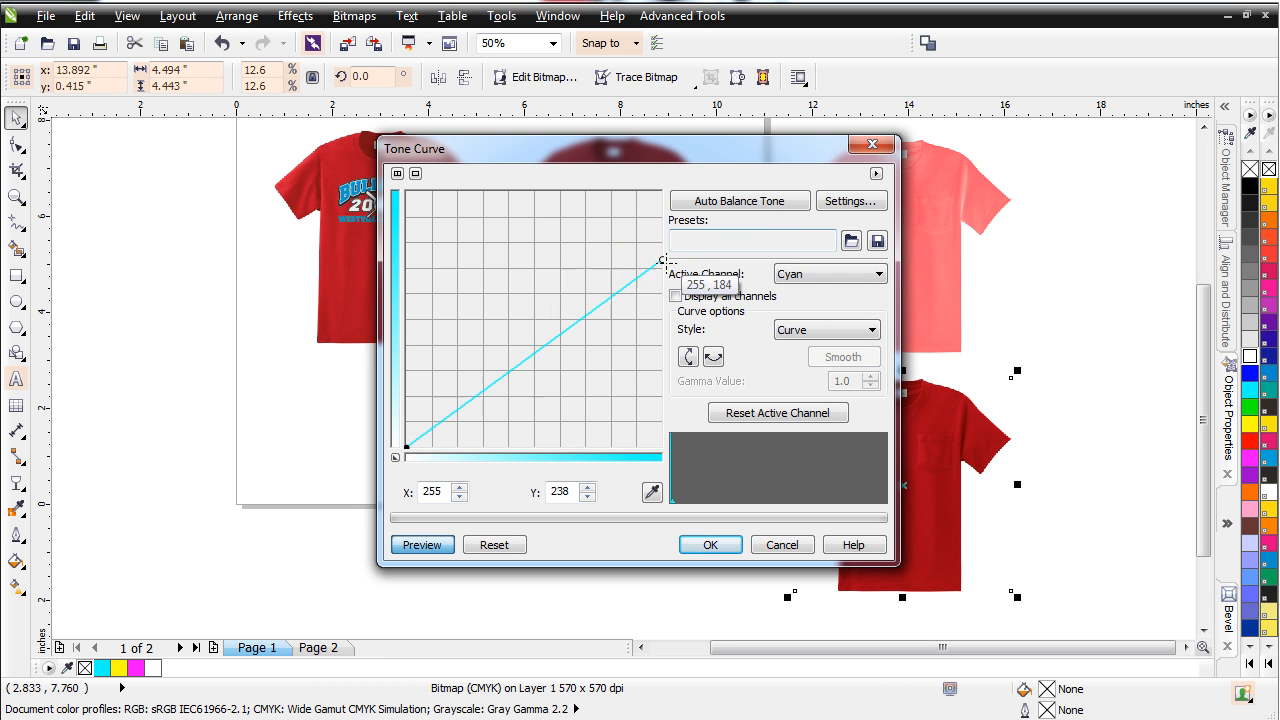
drag(660, 258, 660, 445)
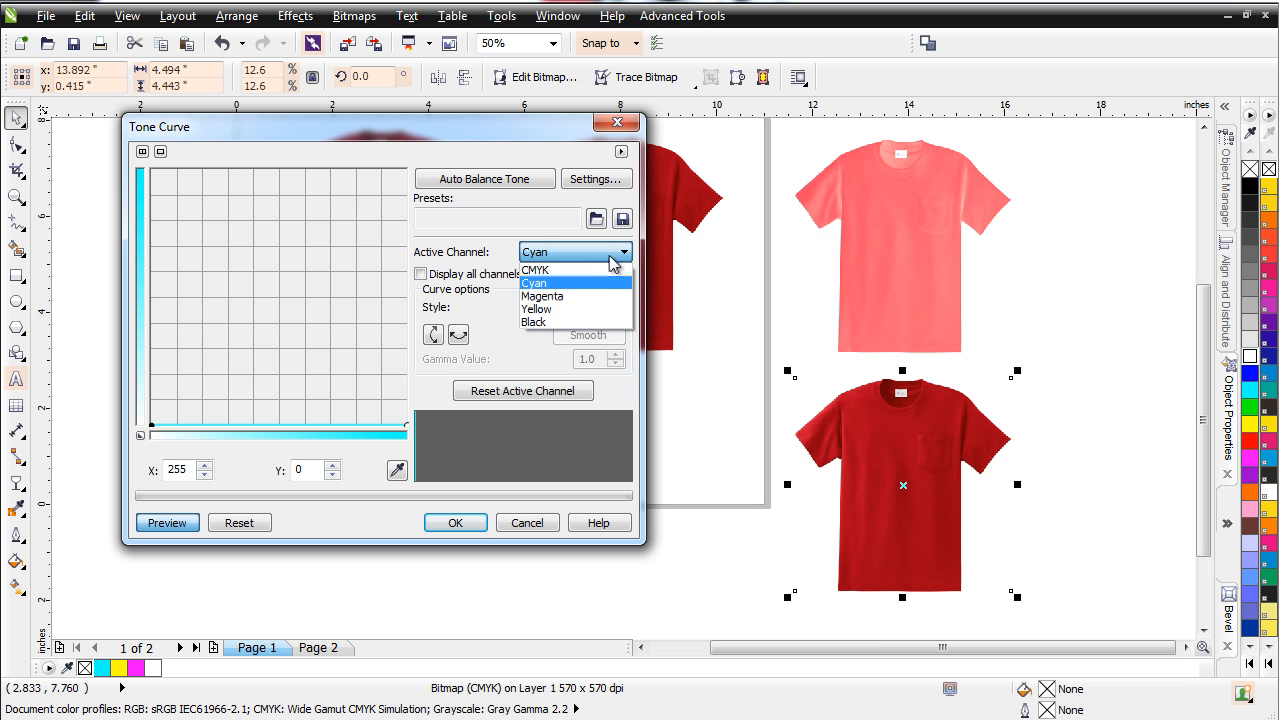
Flatten the Magenta and Yellow curves until the lower shirt turns neutral grey.
click(542, 295)
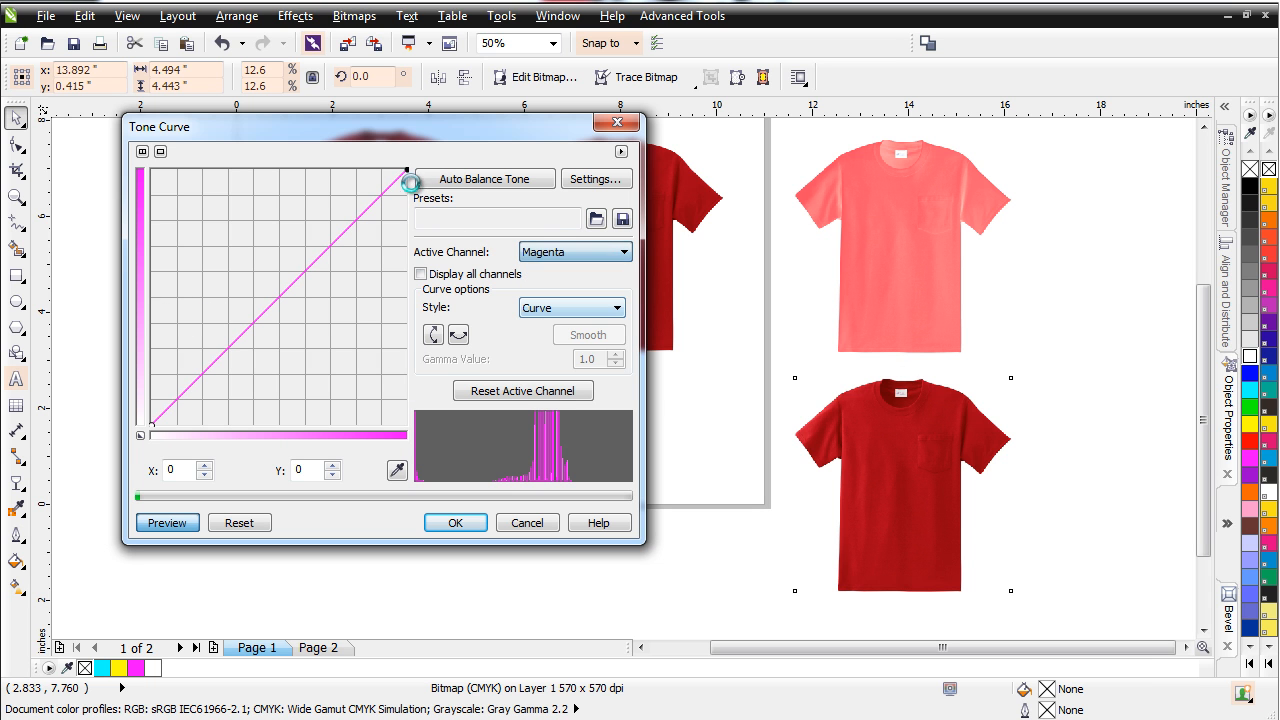
drag(410, 170, 410, 432)
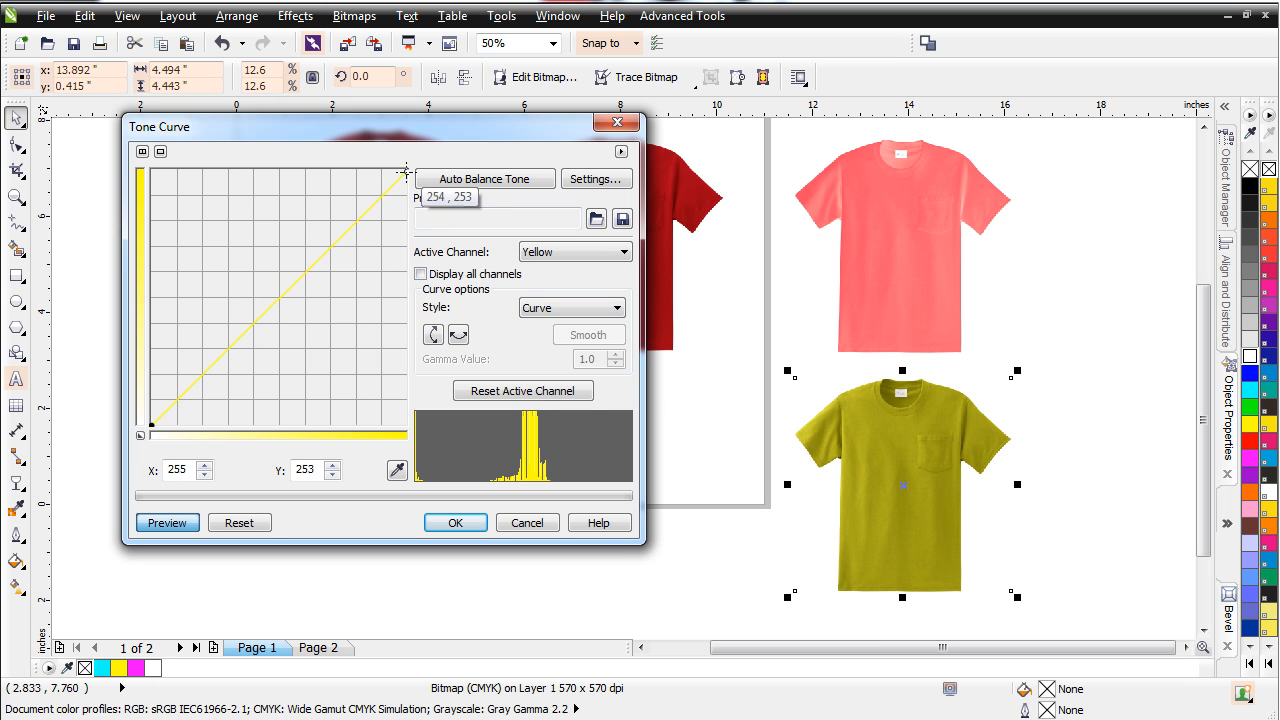
drag(405, 172, 415, 418)
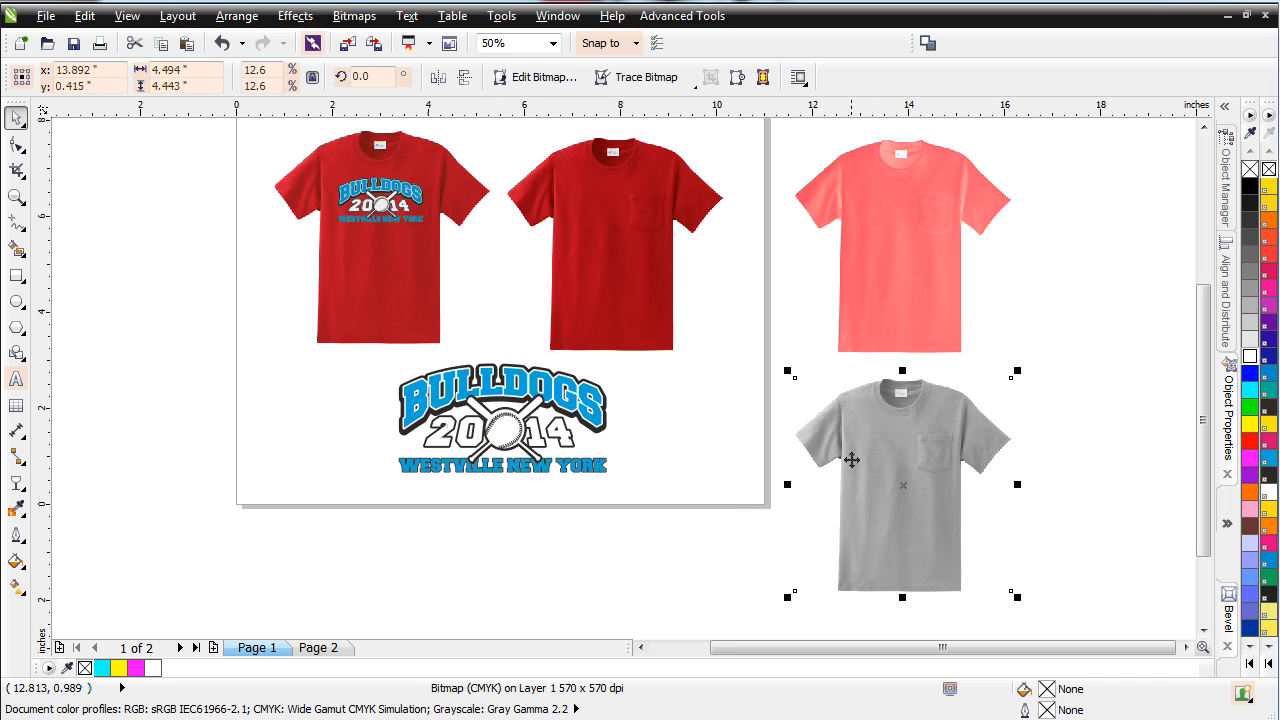
mouse_move(870, 272)
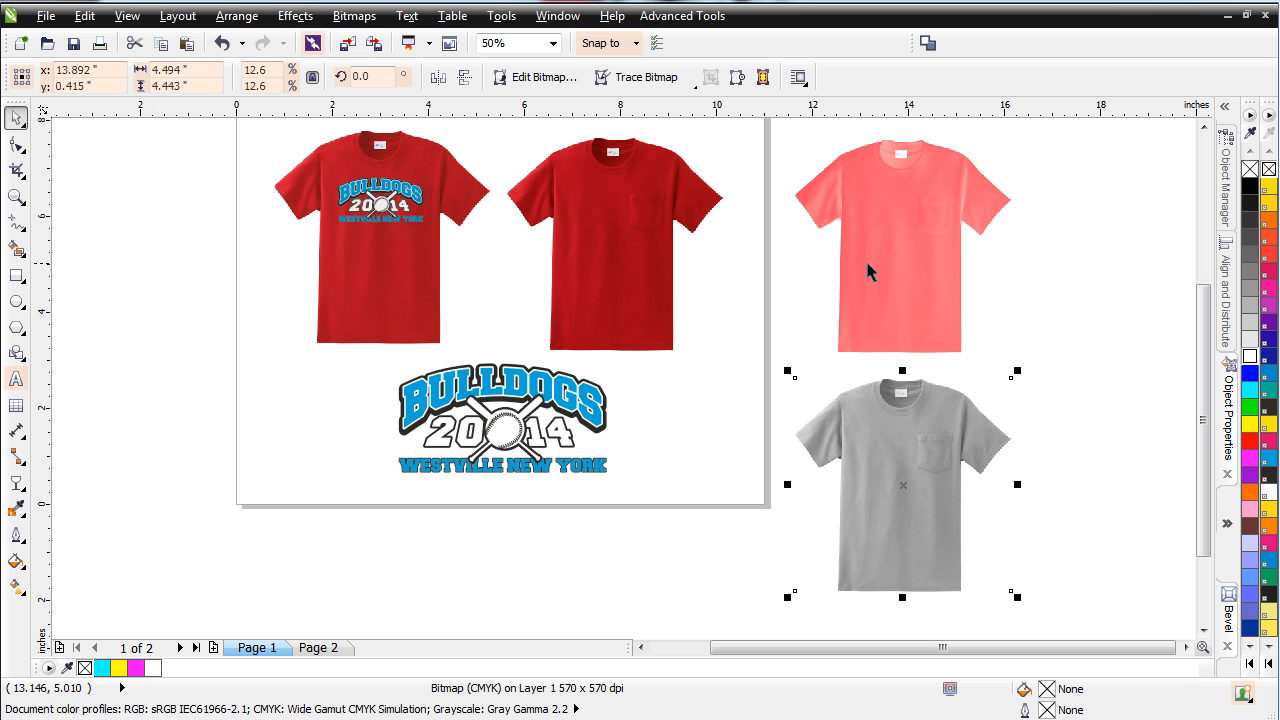
Place the Bulldogs 2014 graphic on the pink shirt and right-click the grey shirt.
click(500, 415)
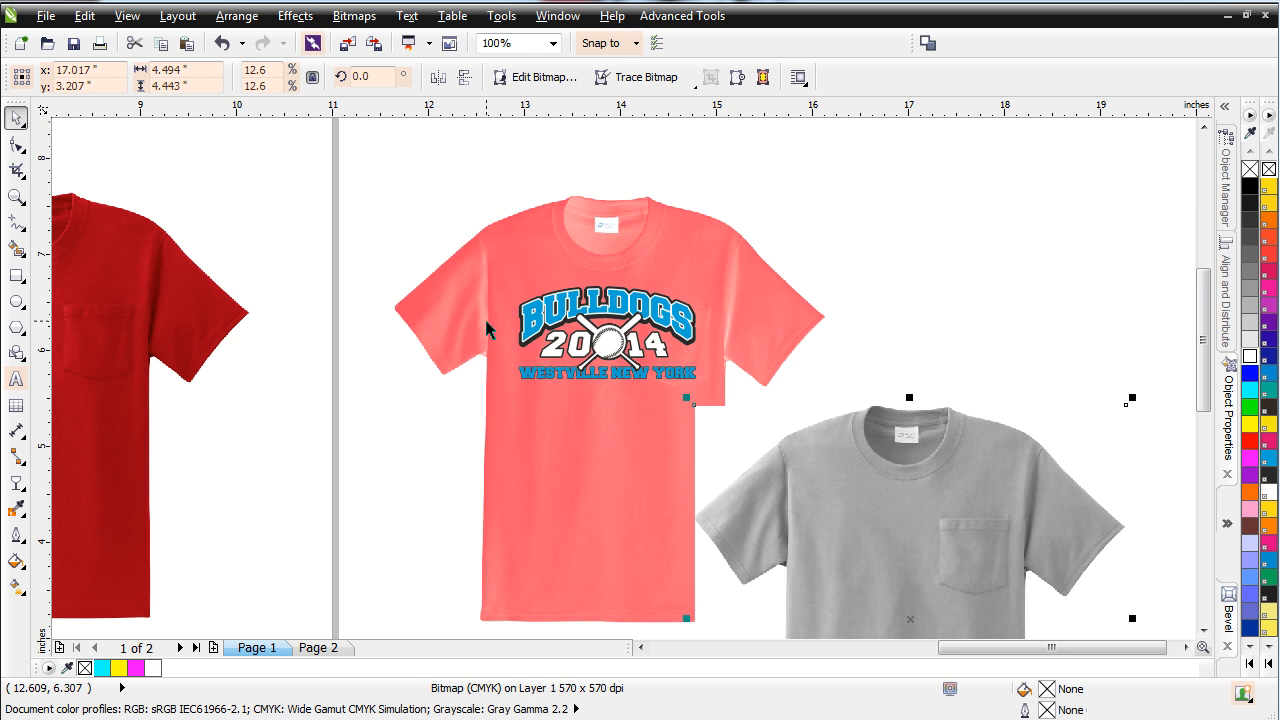
mouse_move(556, 336)
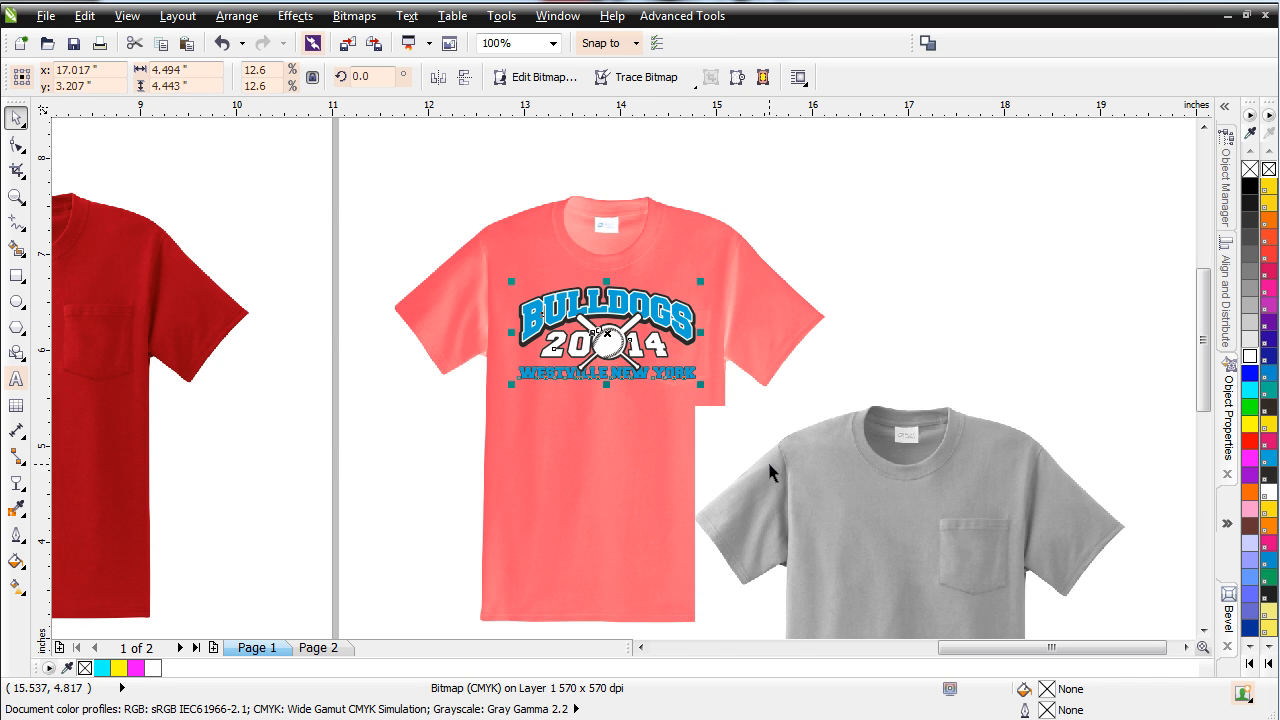
right_click(600, 335)
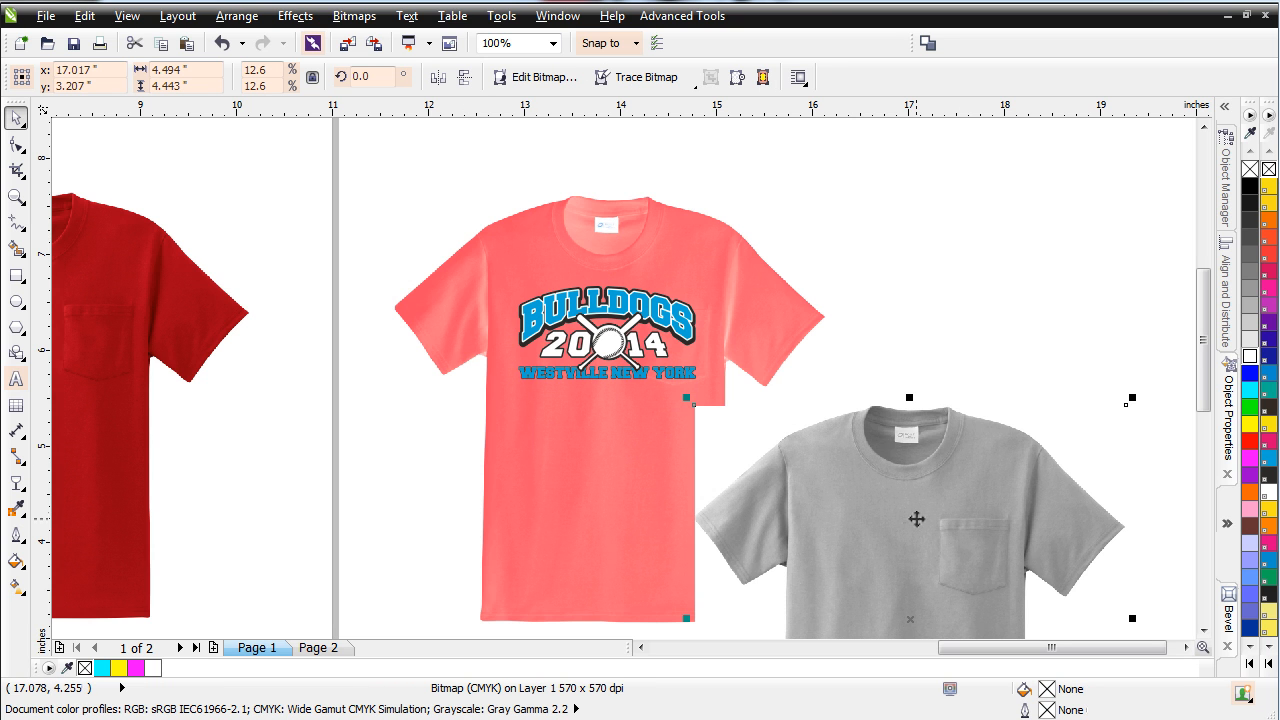
mouse_move(793, 295)
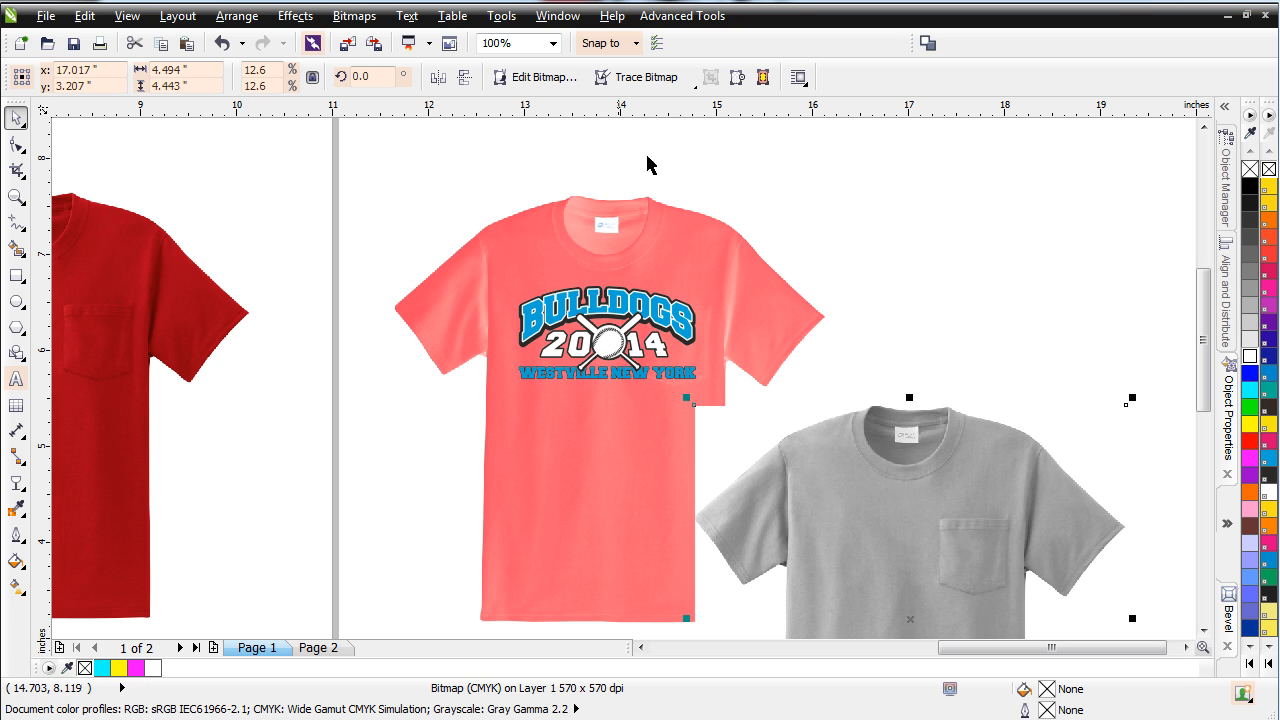
mouse_move(730, 274)
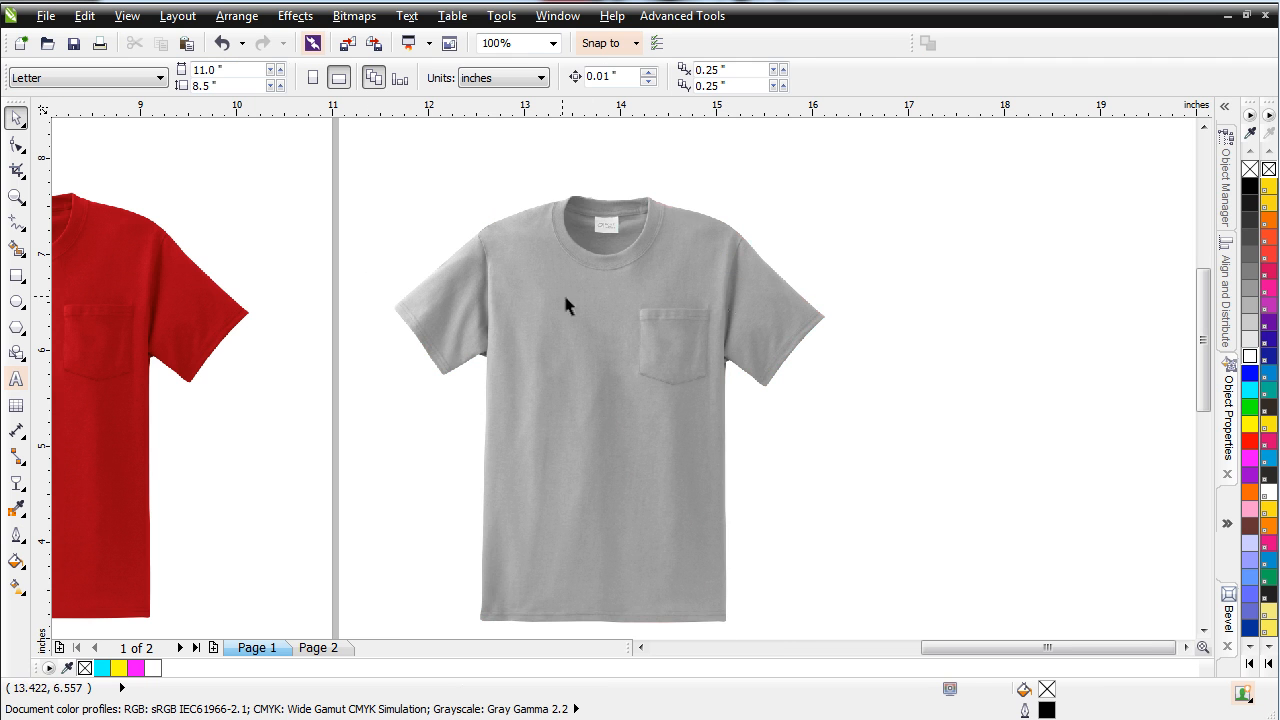
mouse_move(503, 343)
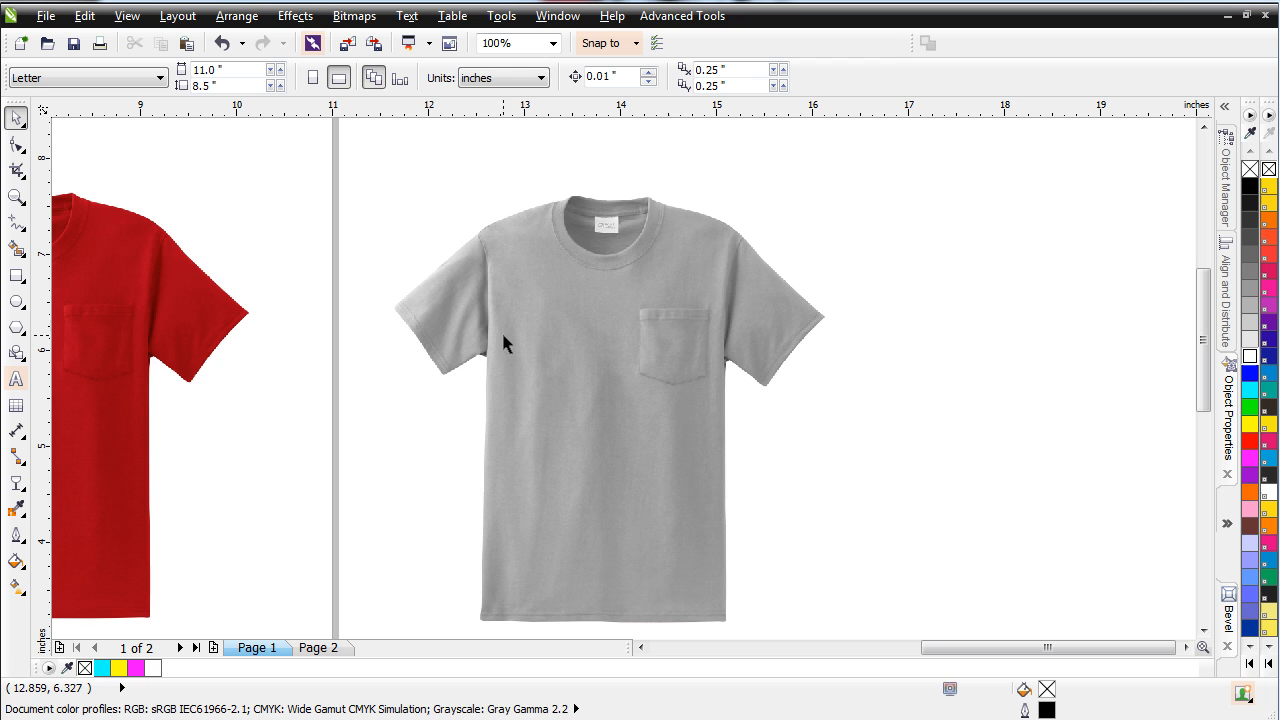
mouse_move(685, 343)
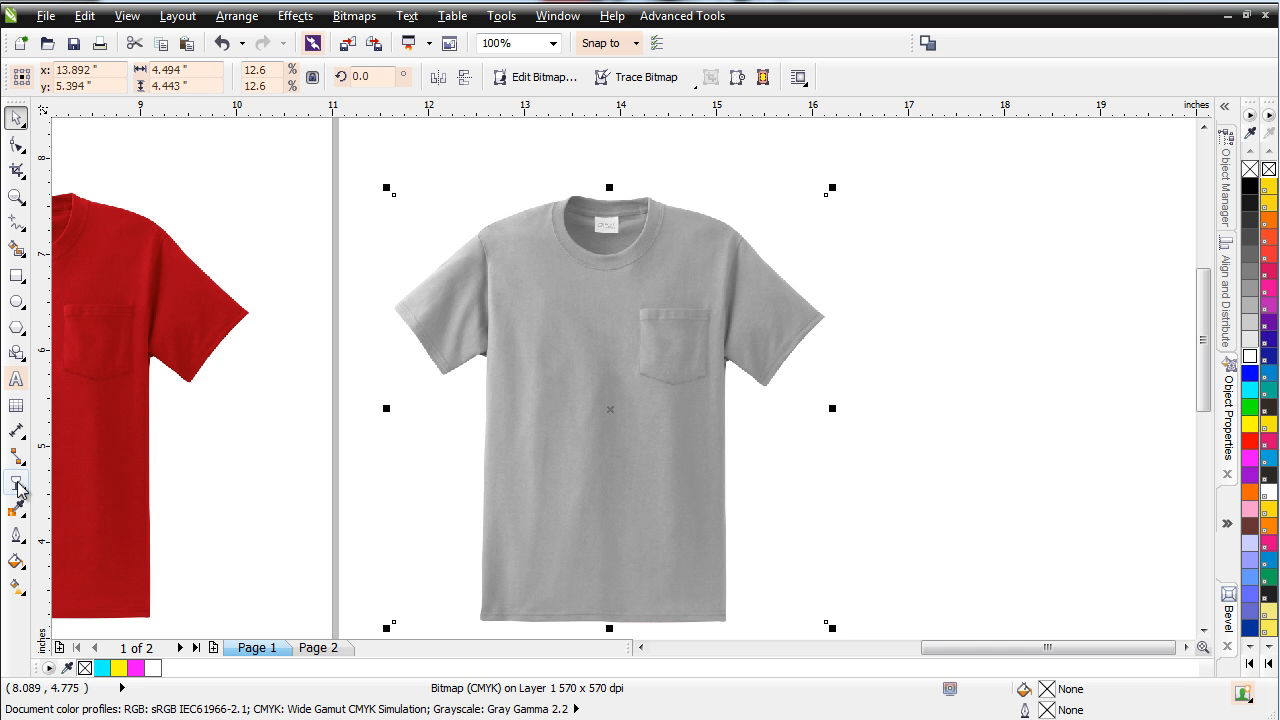
Give the grey shirt Uniform transparency and open its blend mode list.
click(17, 483)
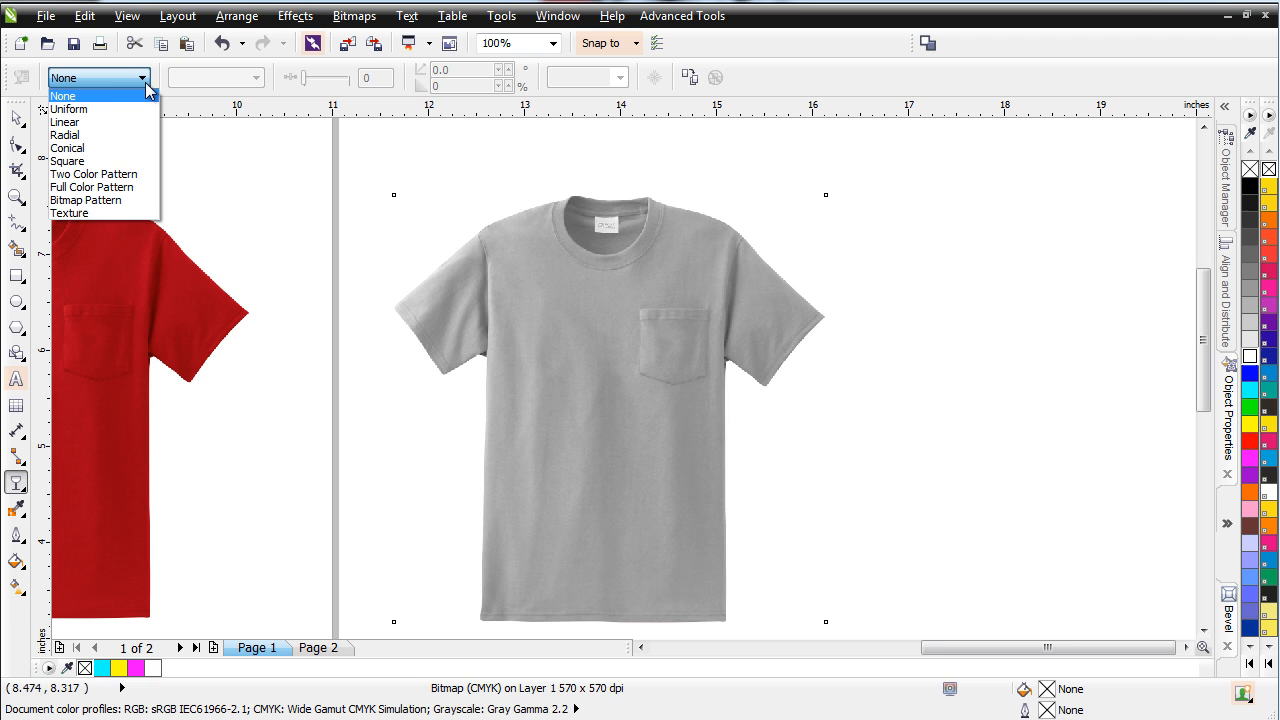
click(68, 109)
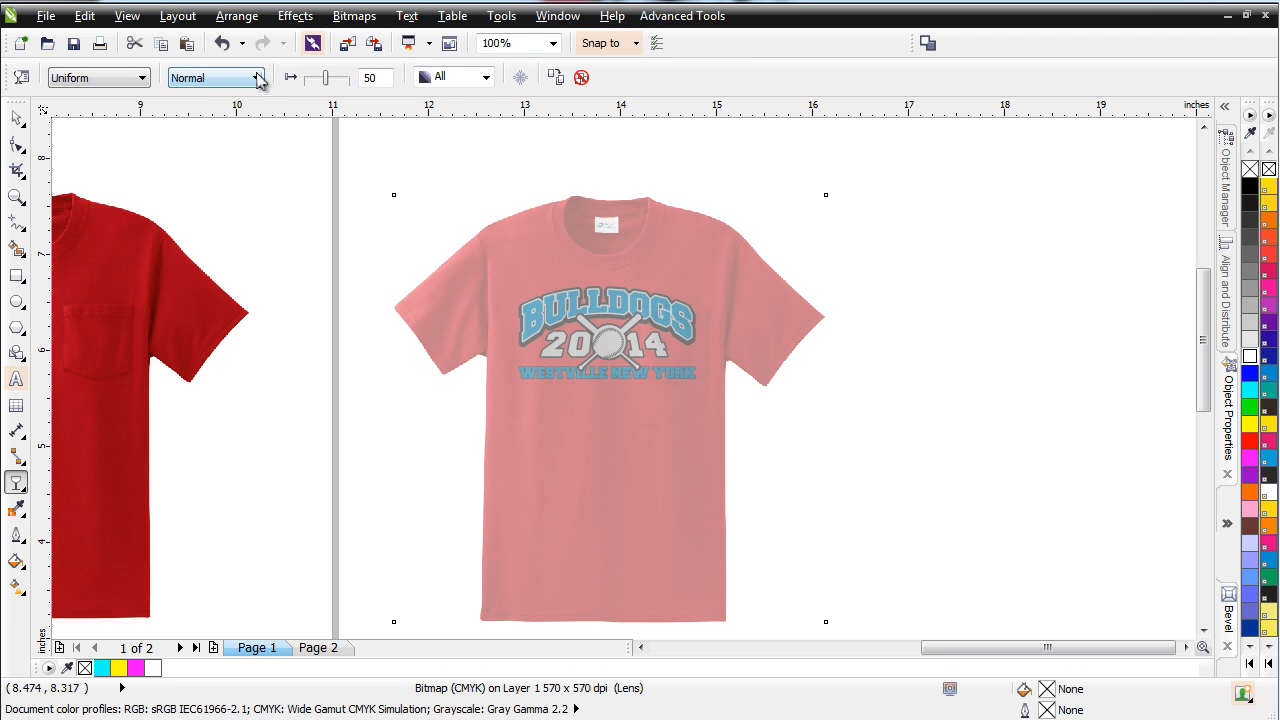
click(255, 77)
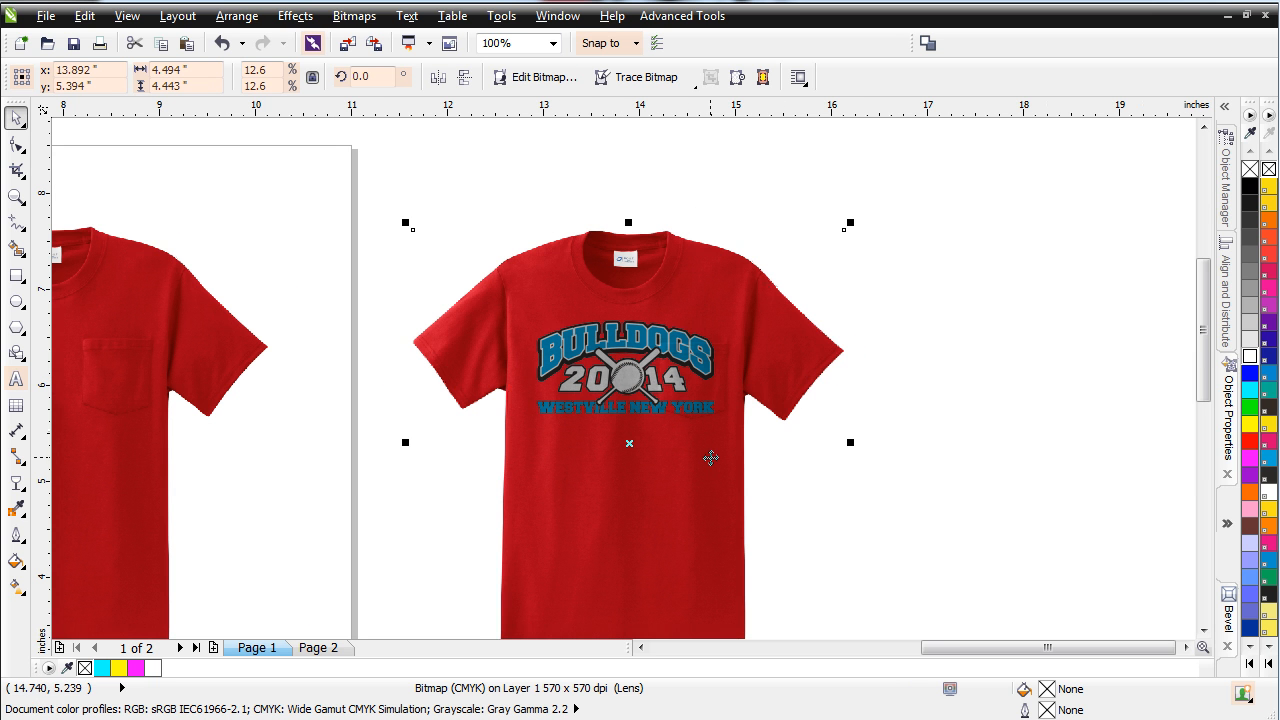
mouse_move(1055, 308)
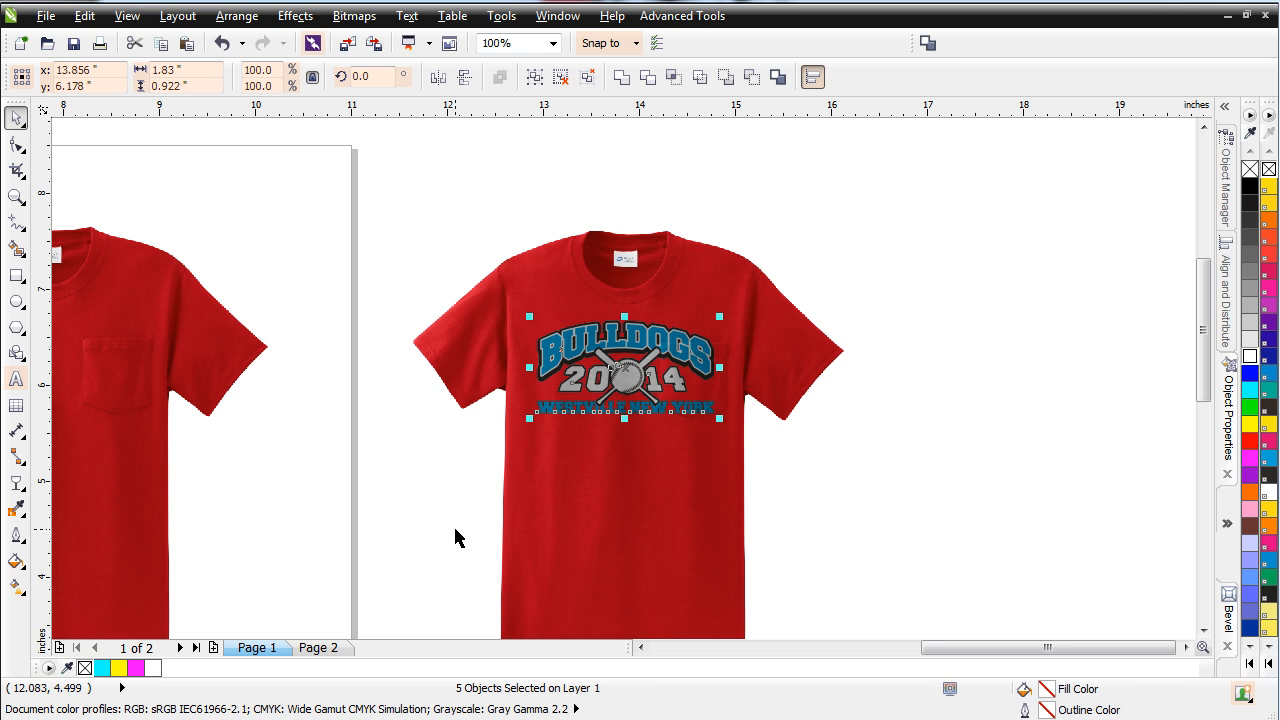
mouse_move(660, 398)
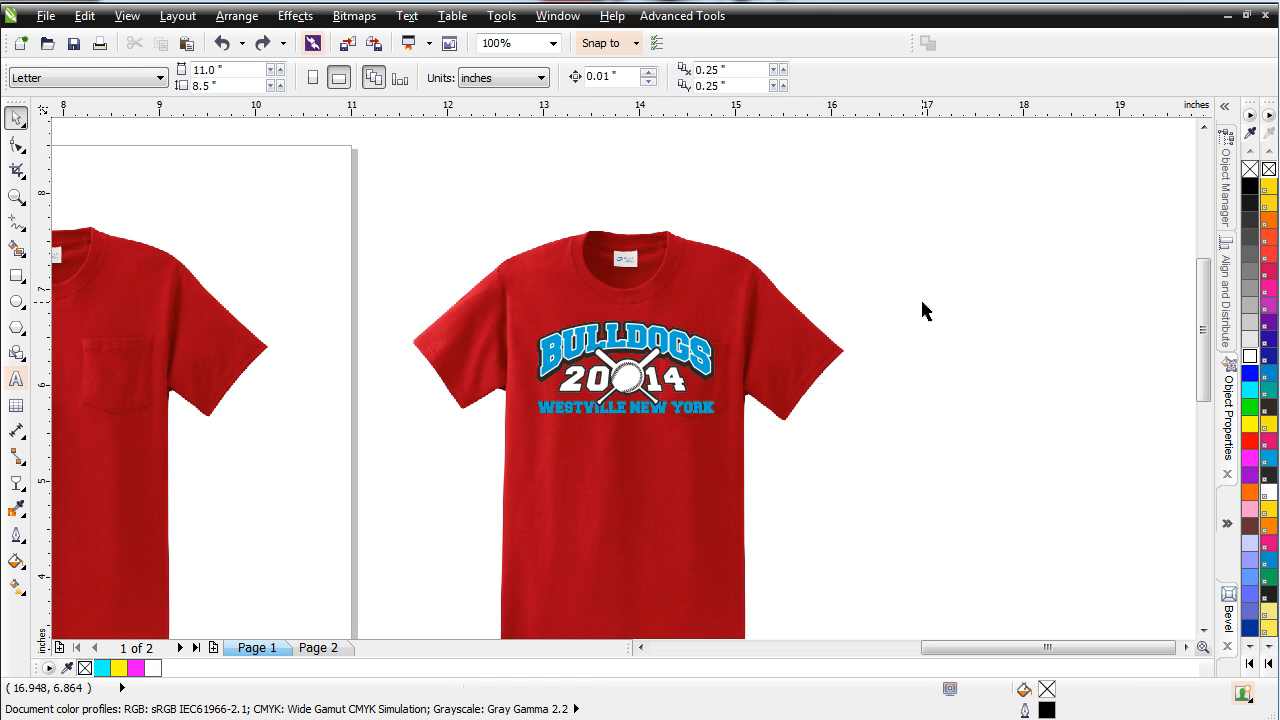
Select the shirt layer beneath the front-most Bulldogs graphic.
click(625, 370)
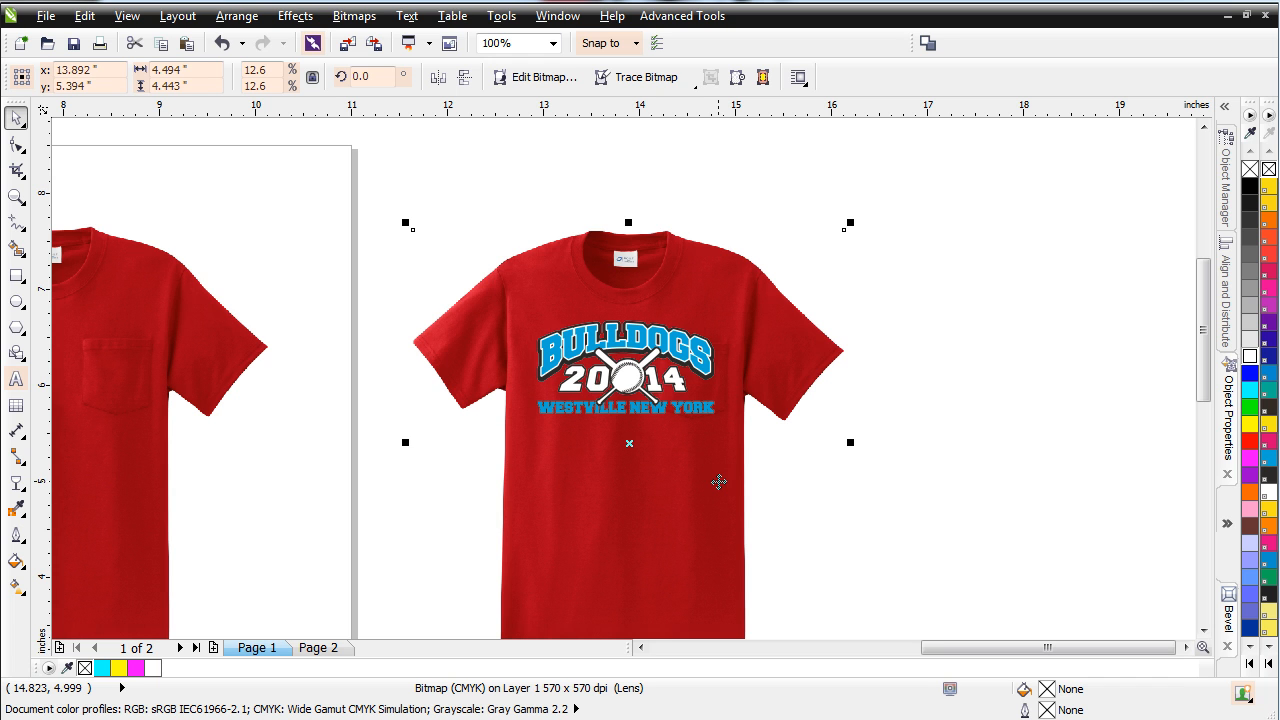
mouse_move(8, 310)
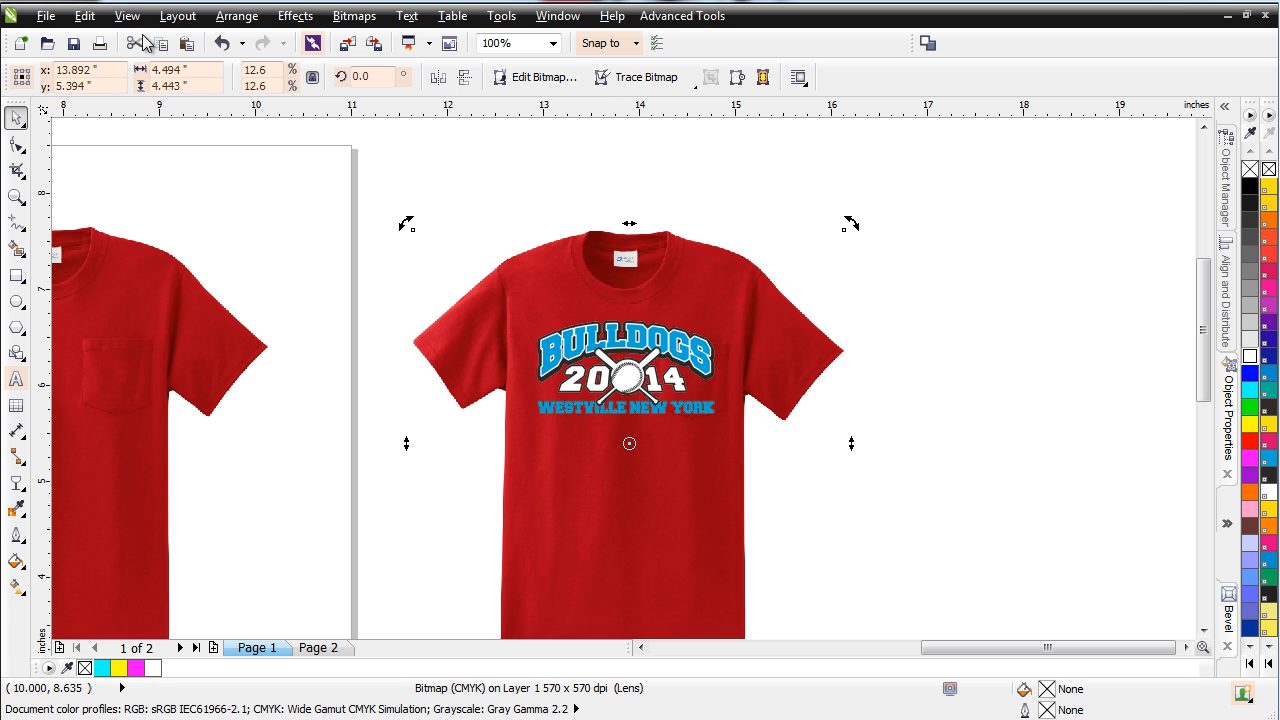
mouse_move(360, 352)
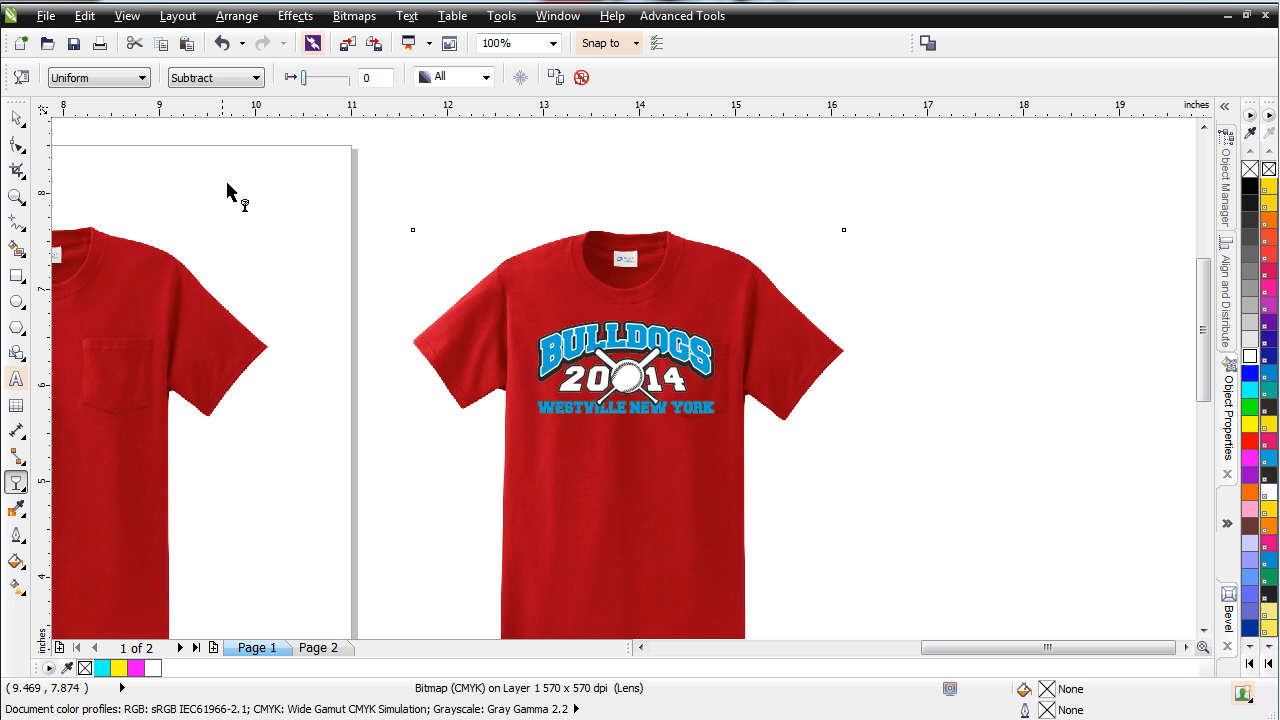
mouse_move(305, 82)
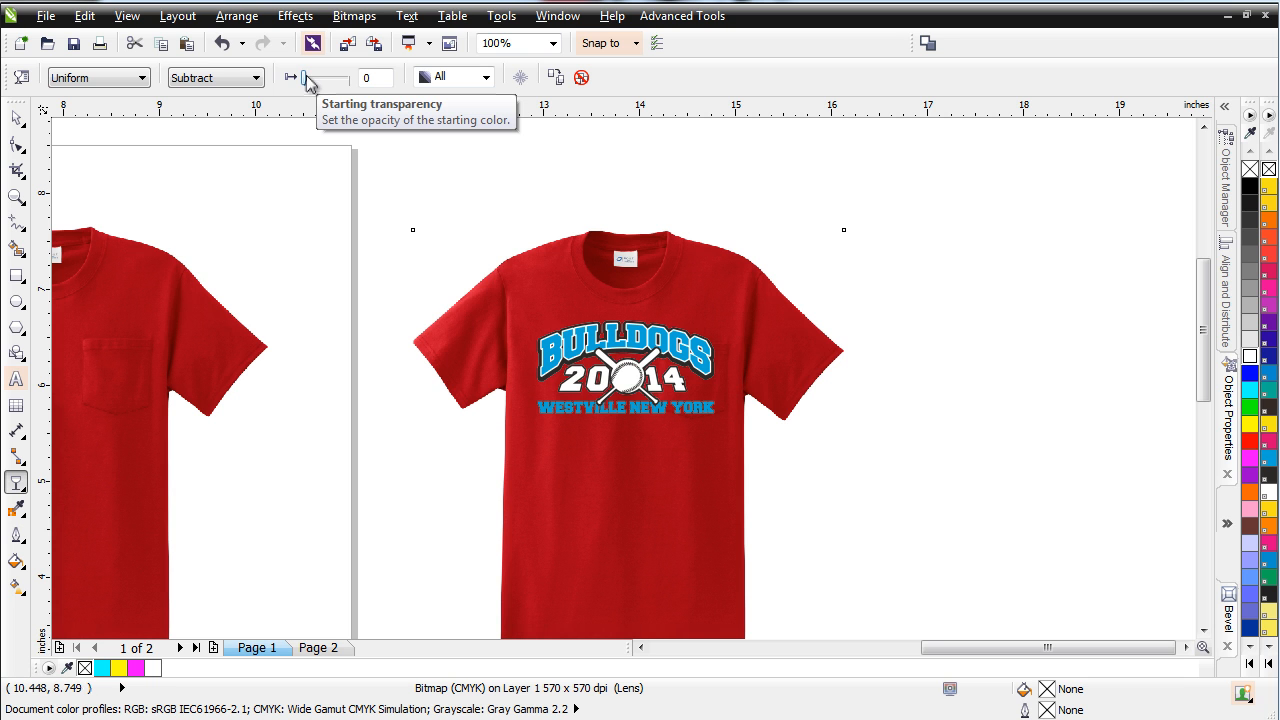
Drag the Starting transparency slider to lighten the Subtract-blended shirt layer.
drag(302, 78, 330, 78)
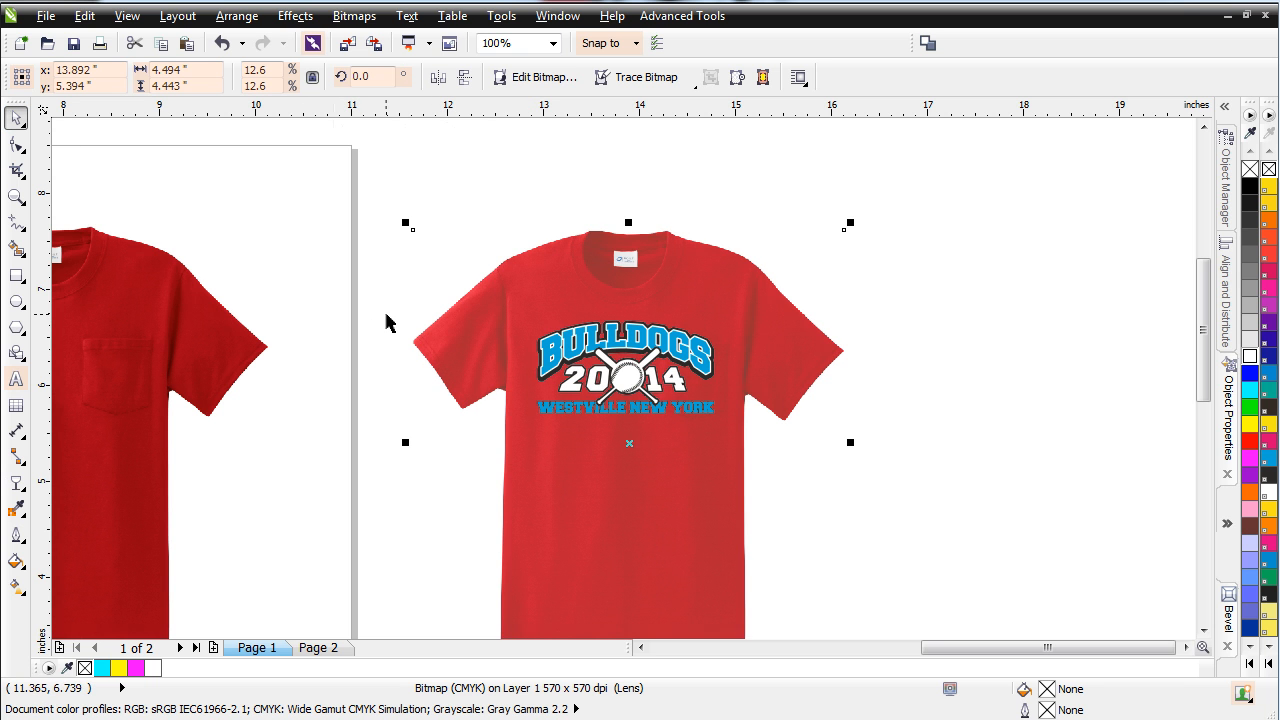
mouse_move(161, 43)
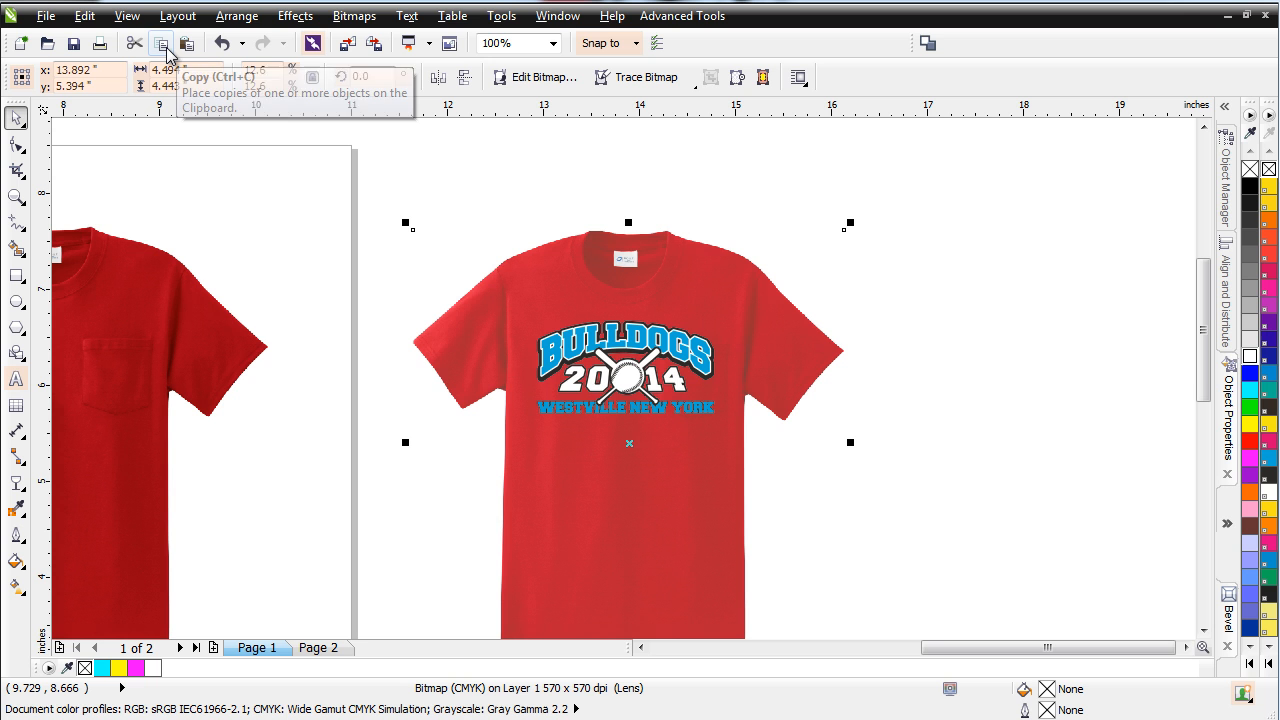
mouse_move(189, 43)
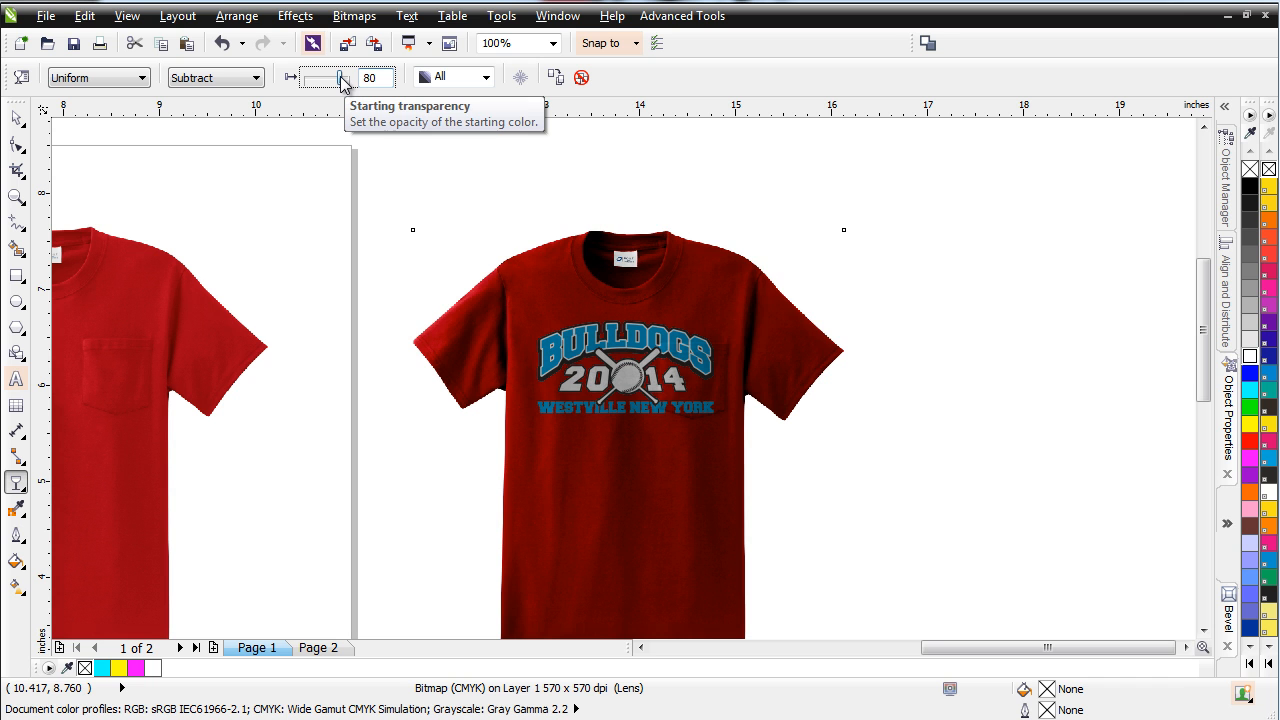
Set the copied shirt layer's Starting transparency to 71.
drag(345, 77, 330, 77)
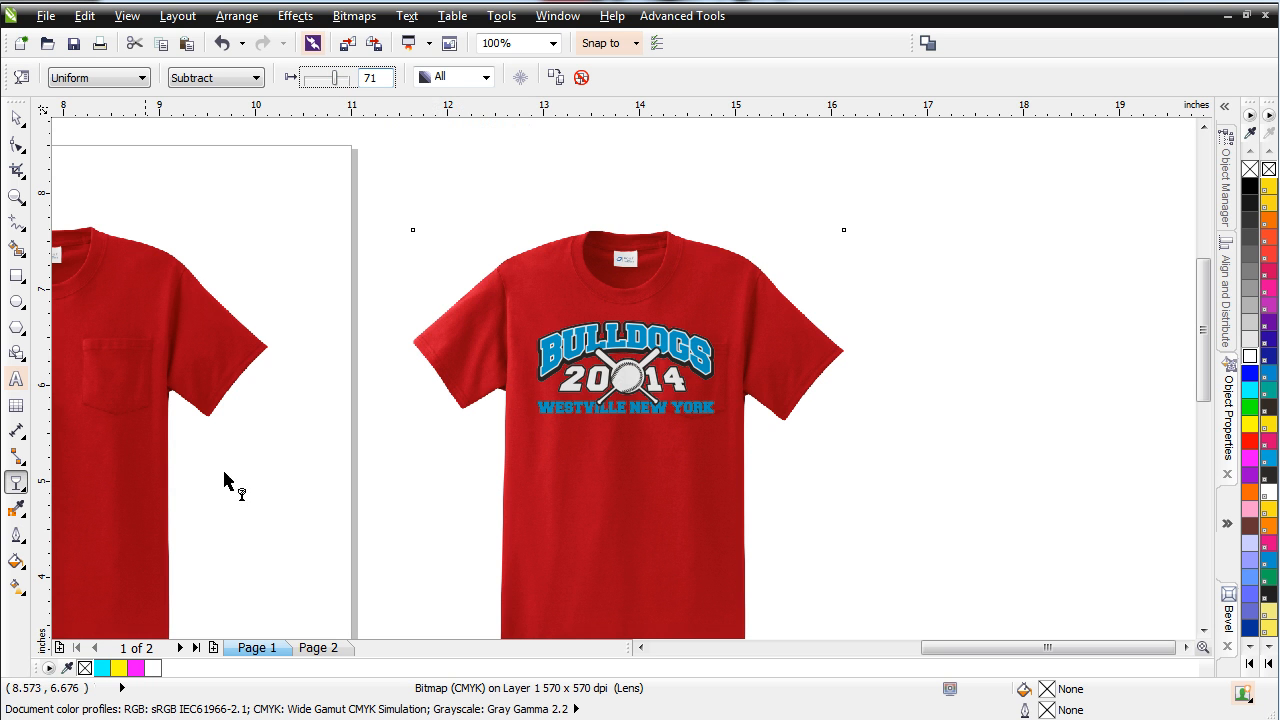
mouse_move(640, 436)
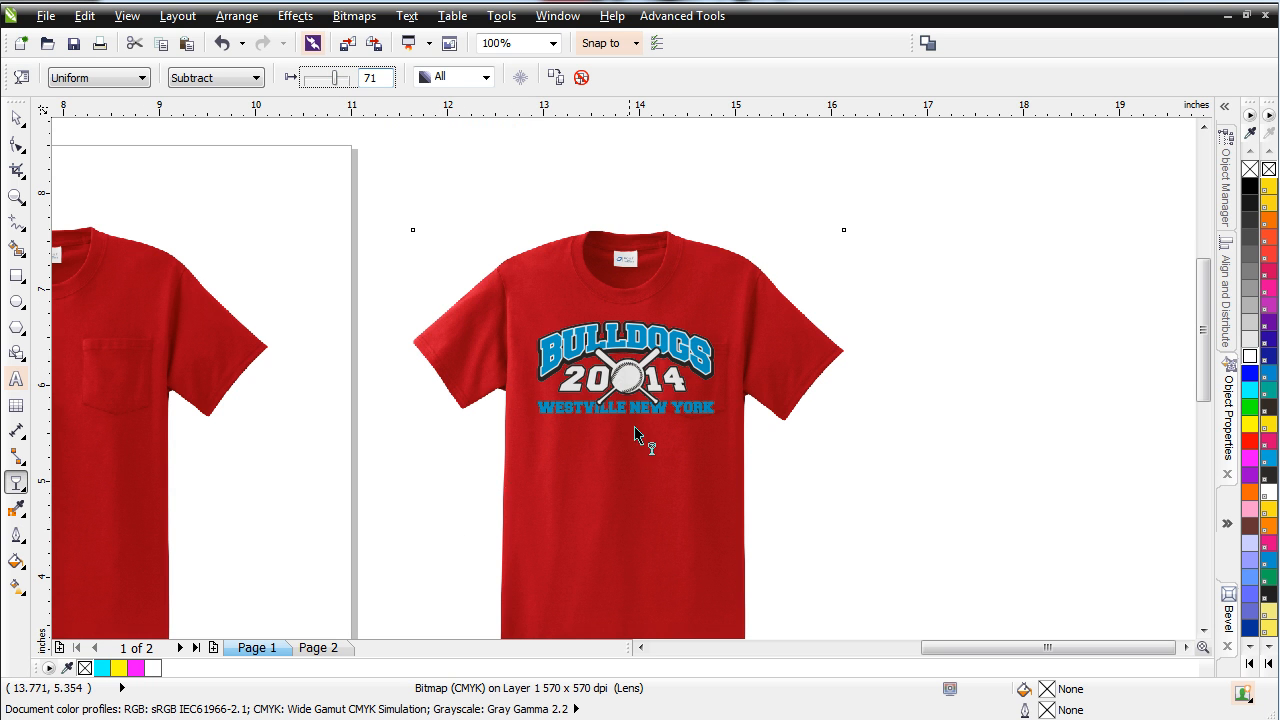
mouse_move(640, 313)
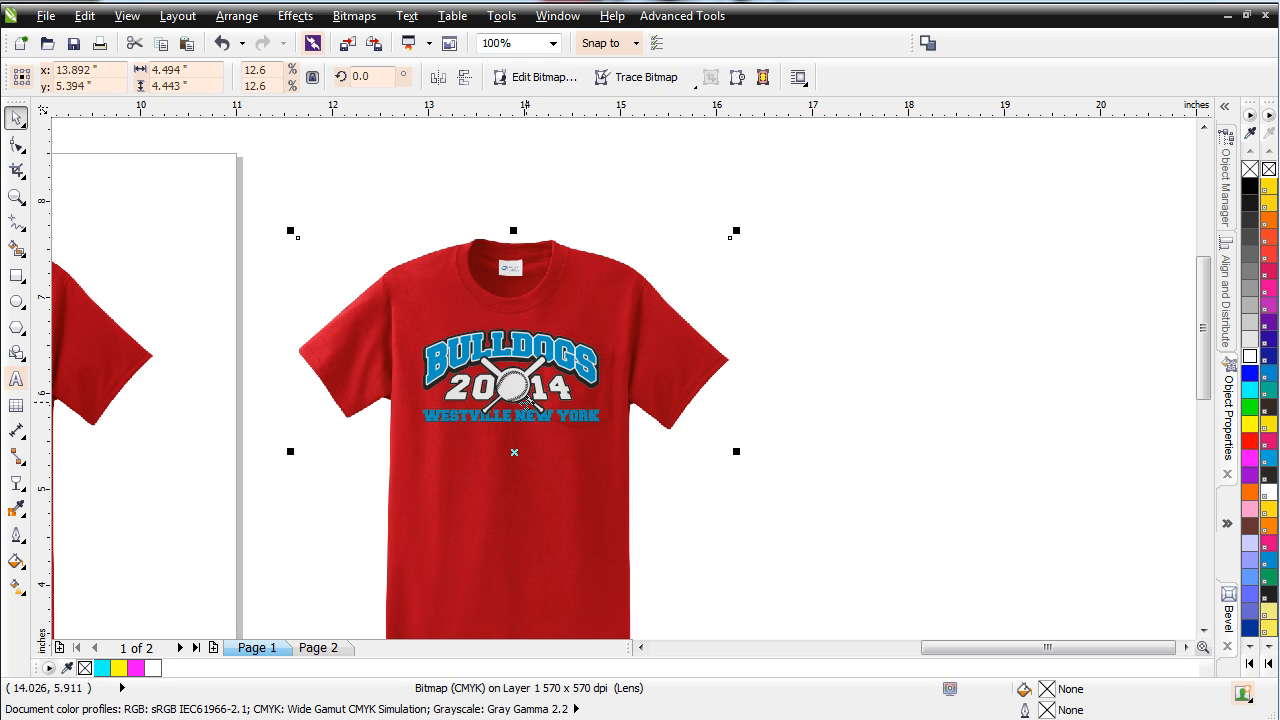
mouse_move(527, 402)
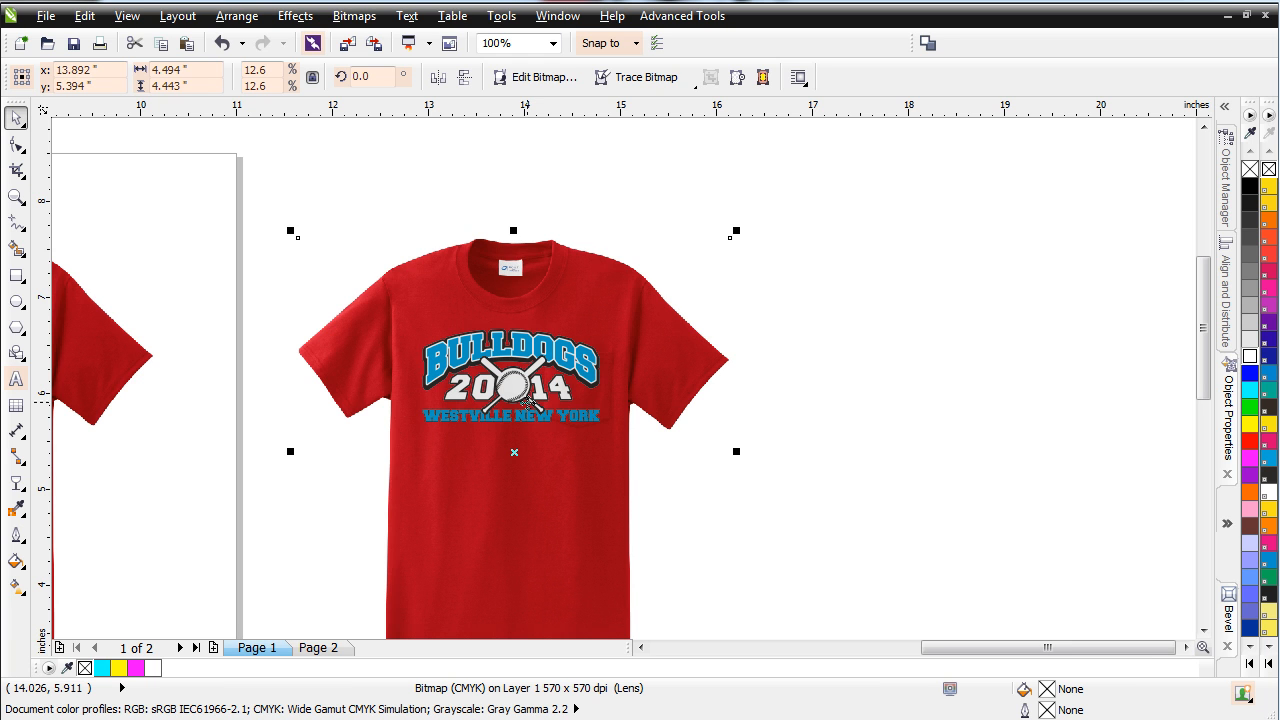